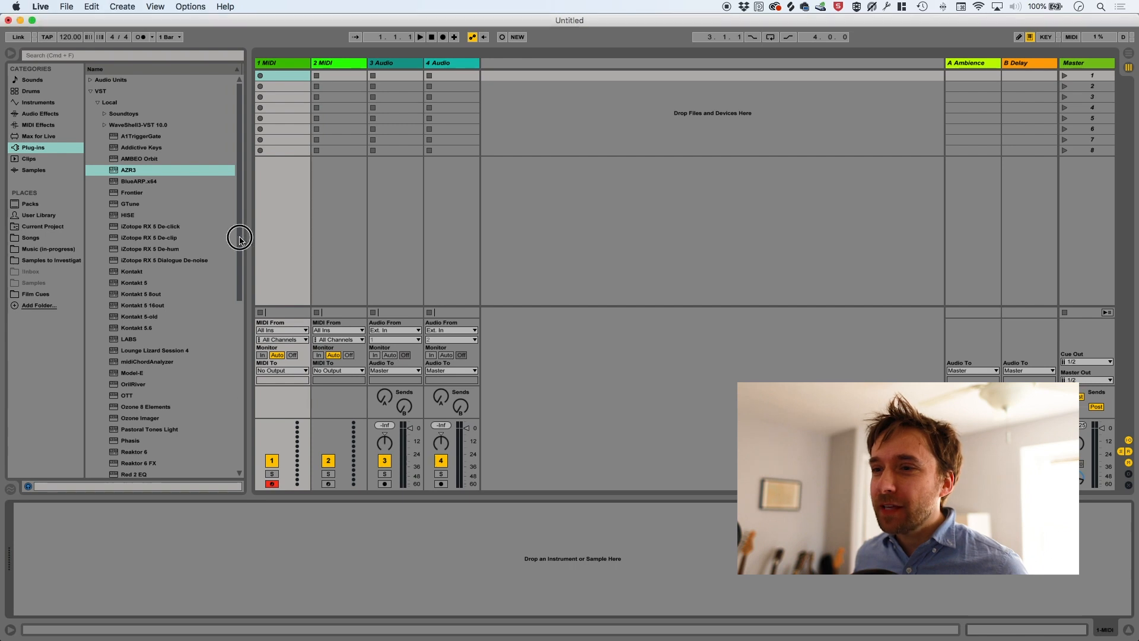
Step: Load Serum from the Plug-ins browser onto the first MIDI track
{"action": "scroll", "scroll_direction": "down", "scroll_amount": 3}
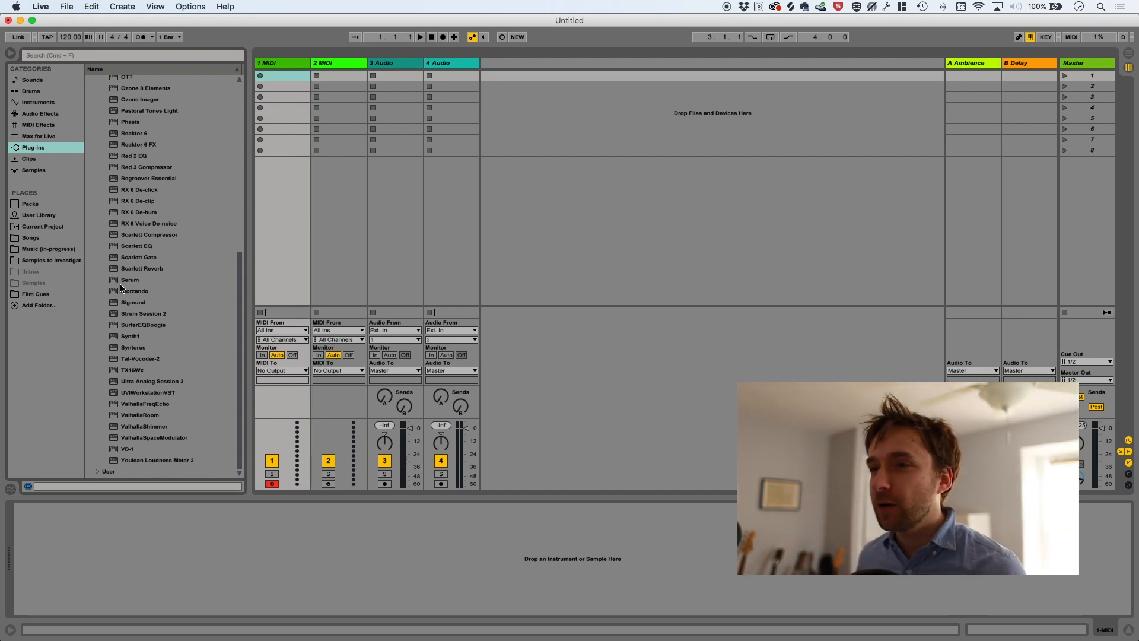
{"action": "double_click", "coordinate": [129, 280]}
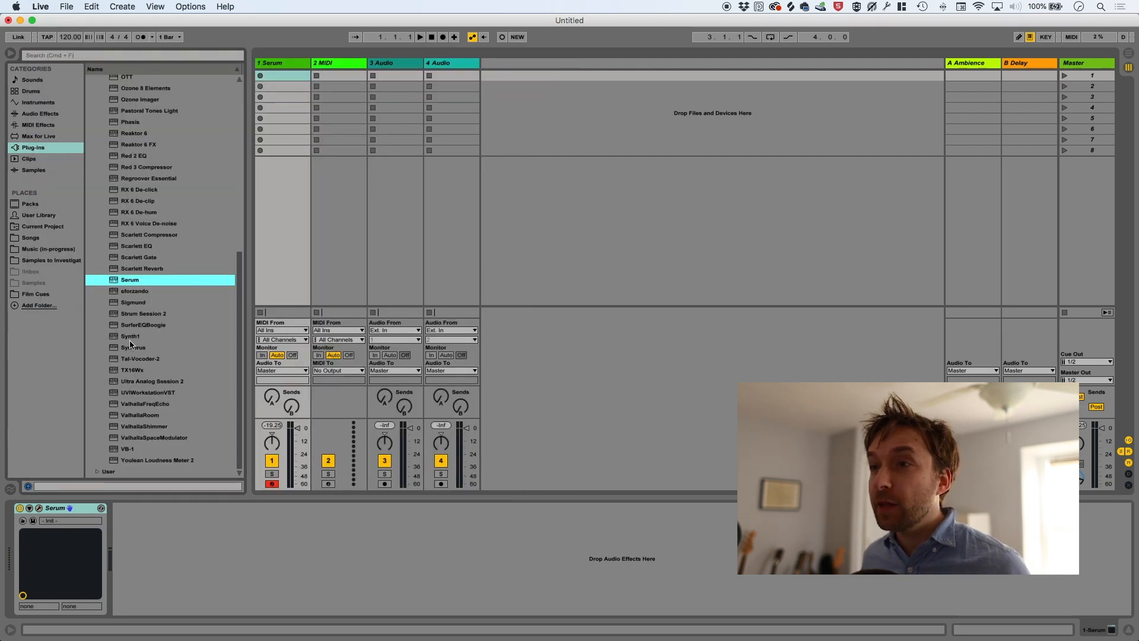
Step: Load Synth1 from the plug-in list onto the second MIDI track
{"action": "left_click", "coordinate": [327, 63]}
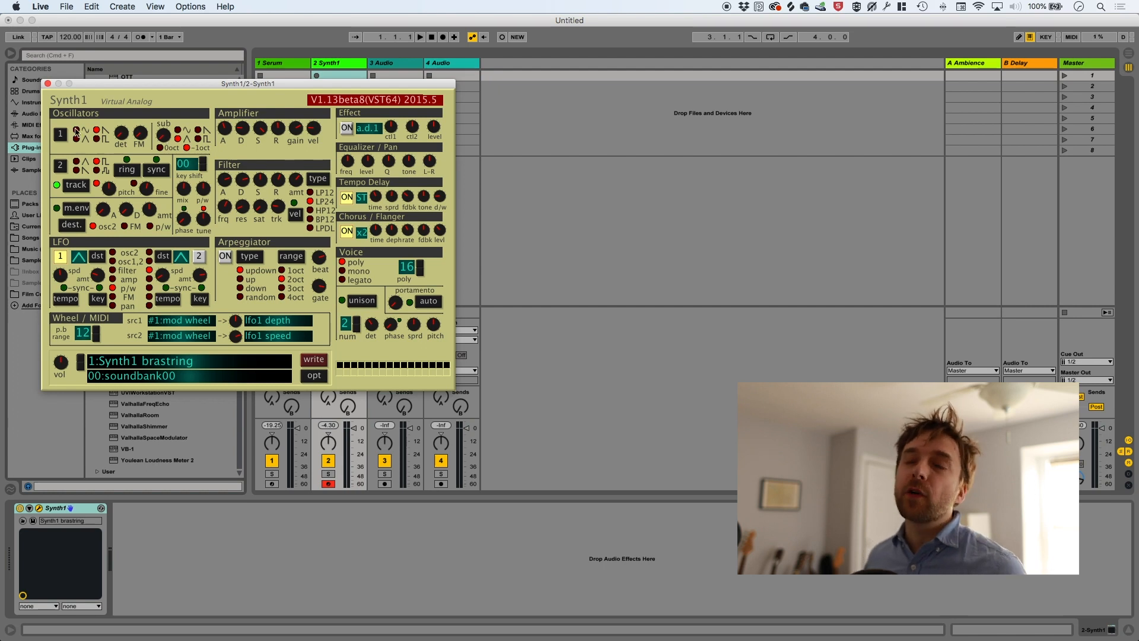
{"action": "mouse_move", "coordinate": [100, 141]}
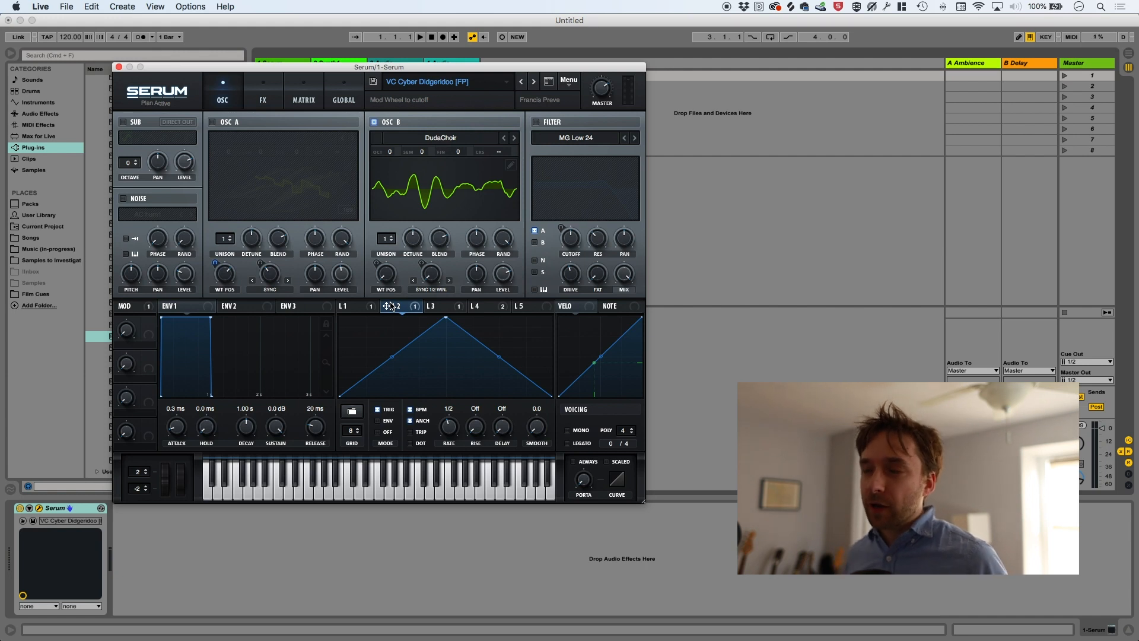
{"action": "mouse_move", "coordinate": [527, 137]}
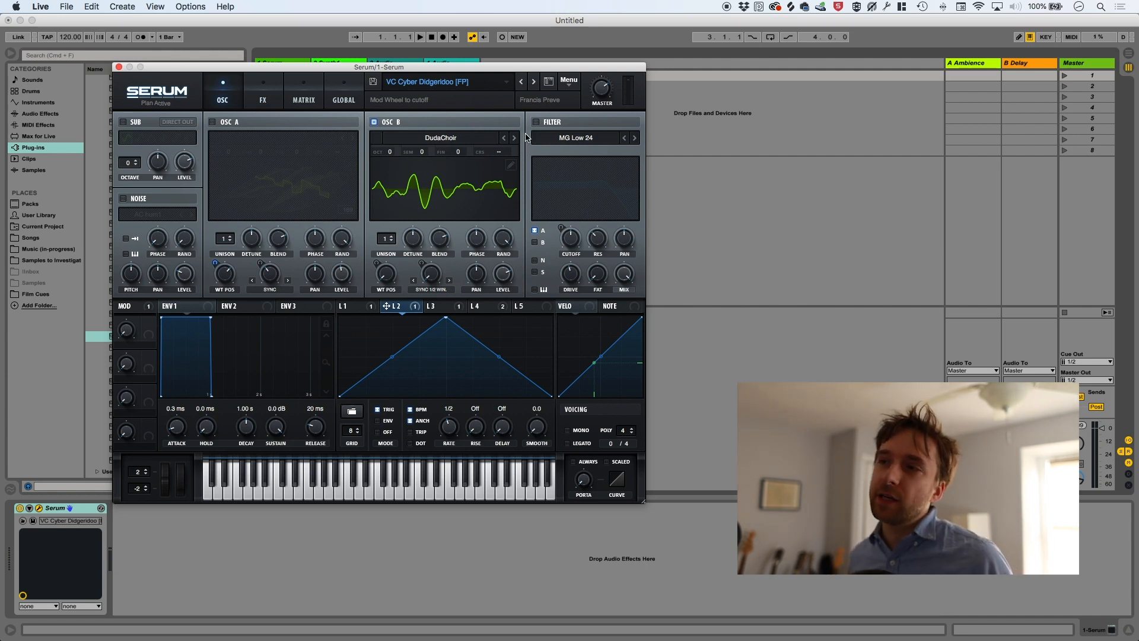
{"action": "mouse_move", "coordinate": [415, 196]}
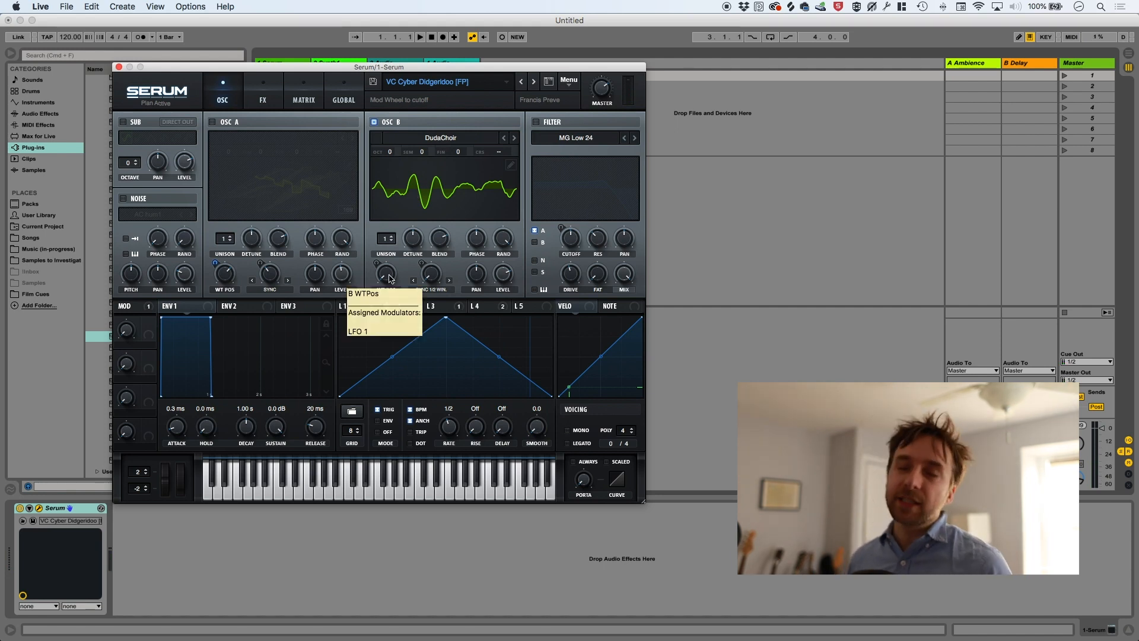
{"action": "mouse_move", "coordinate": [405, 248]}
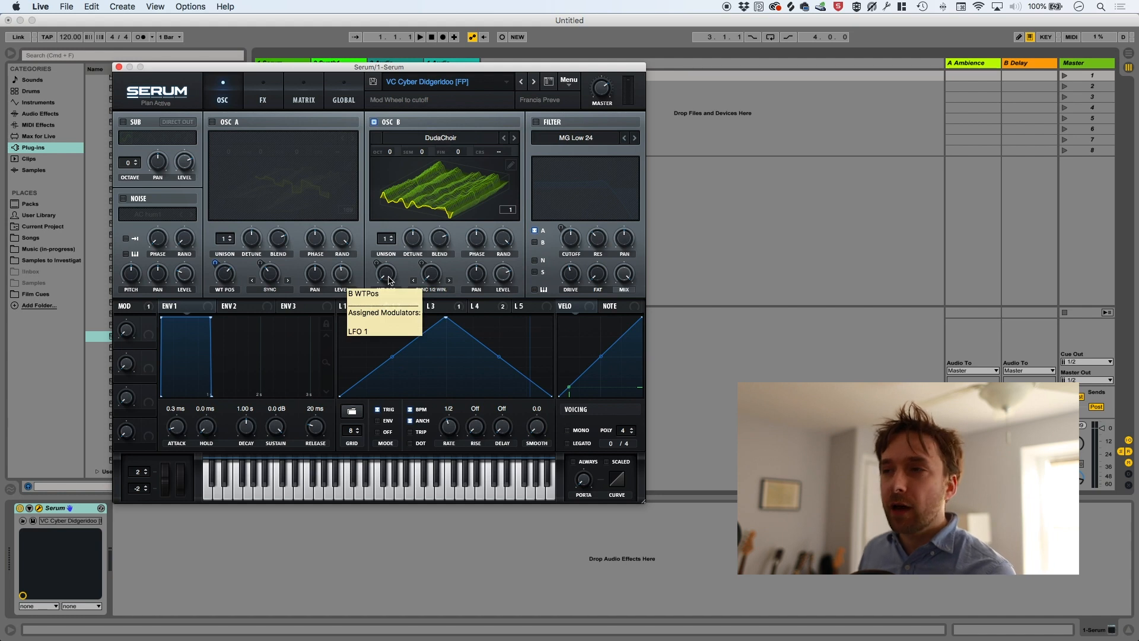
Step: Raise Serum's OSC B WT POS knob to about frame 157
{"action": "left_click_drag", "start_coordinate": [387, 274], "coordinate": [387, 261]}
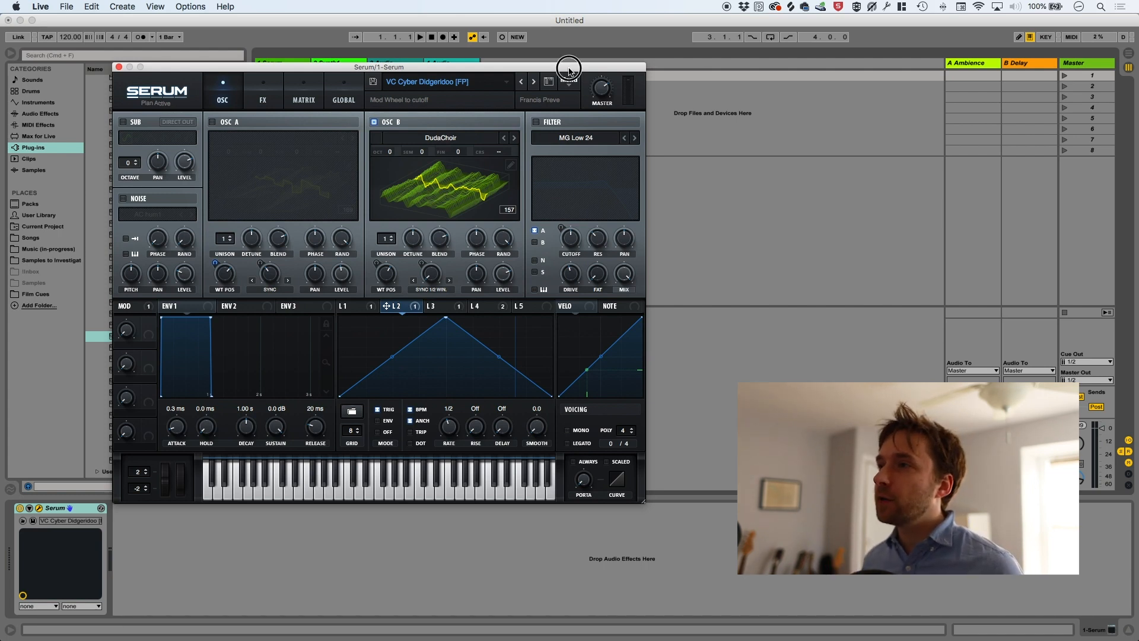
Step: Reset Serum to its Init Preset and enter oscillator A's wavetable editor
{"action": "left_click", "coordinate": [568, 79]}
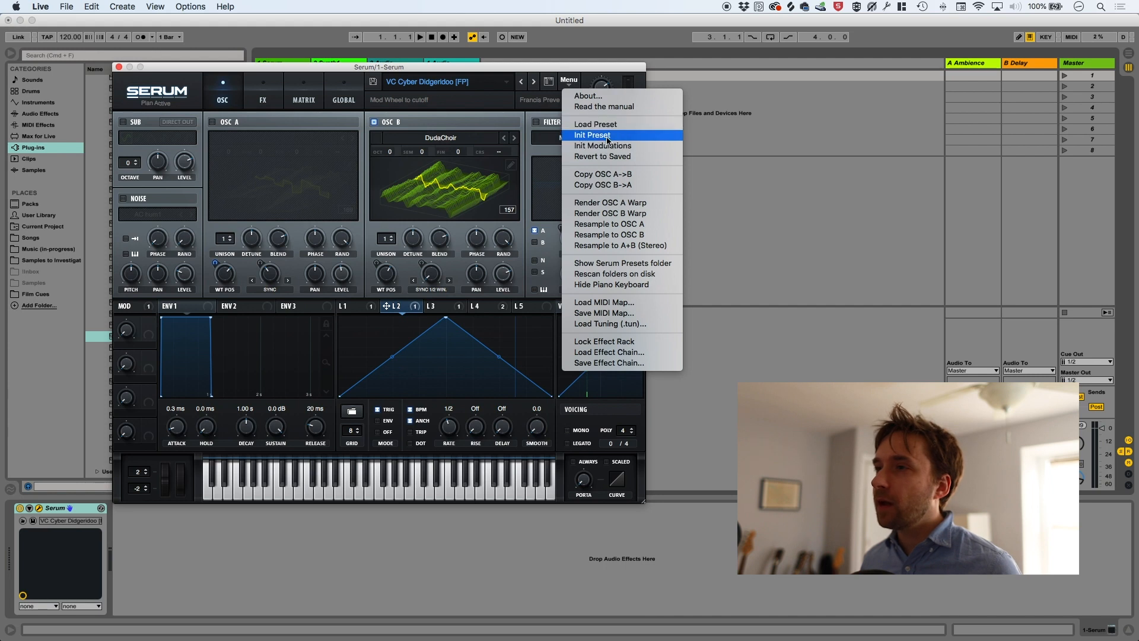
{"action": "left_click", "coordinate": [594, 136]}
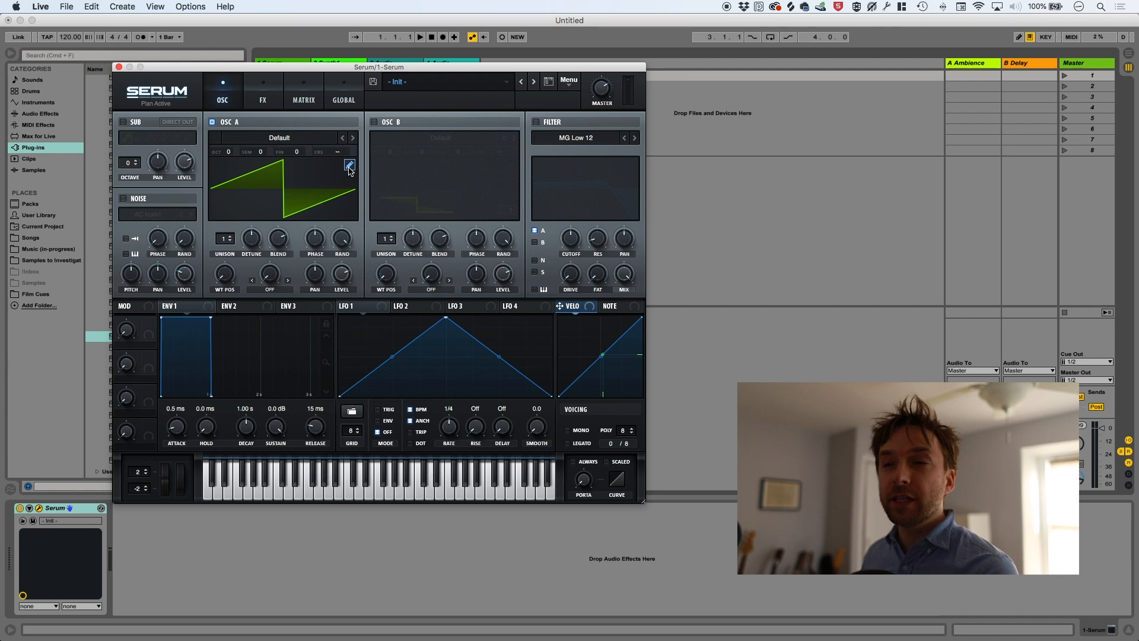
{"action": "left_click", "coordinate": [349, 165]}
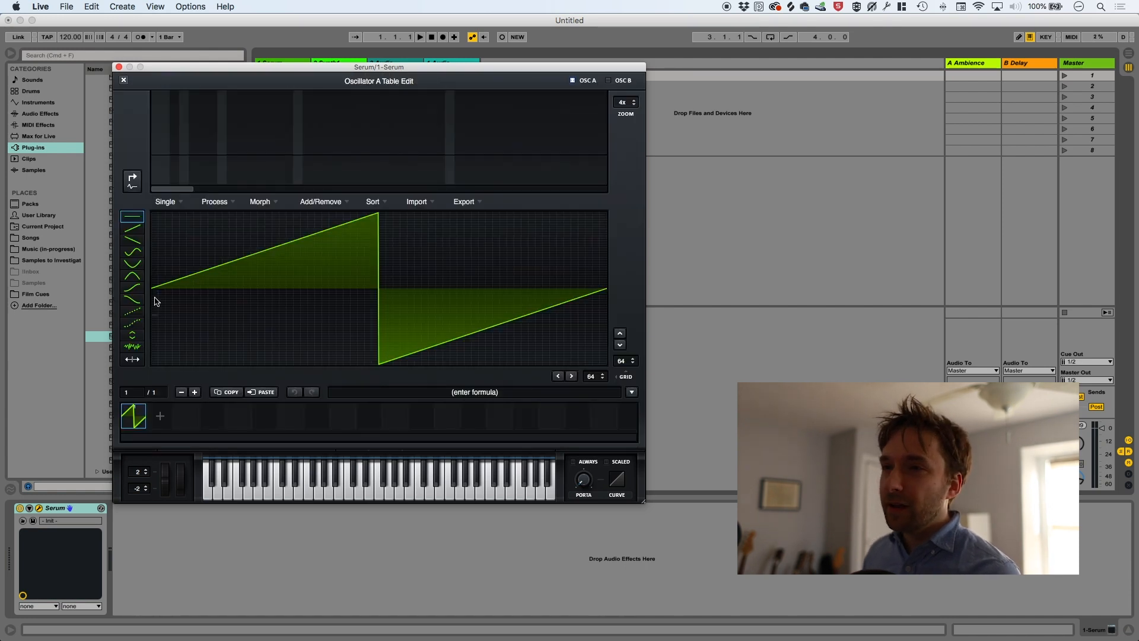
Step: Hand-draw a jagged custom waveform across oscillator A's wavetable frame
{"action": "left_click_drag", "start_coordinate": [153, 284], "coordinate": [313, 265]}
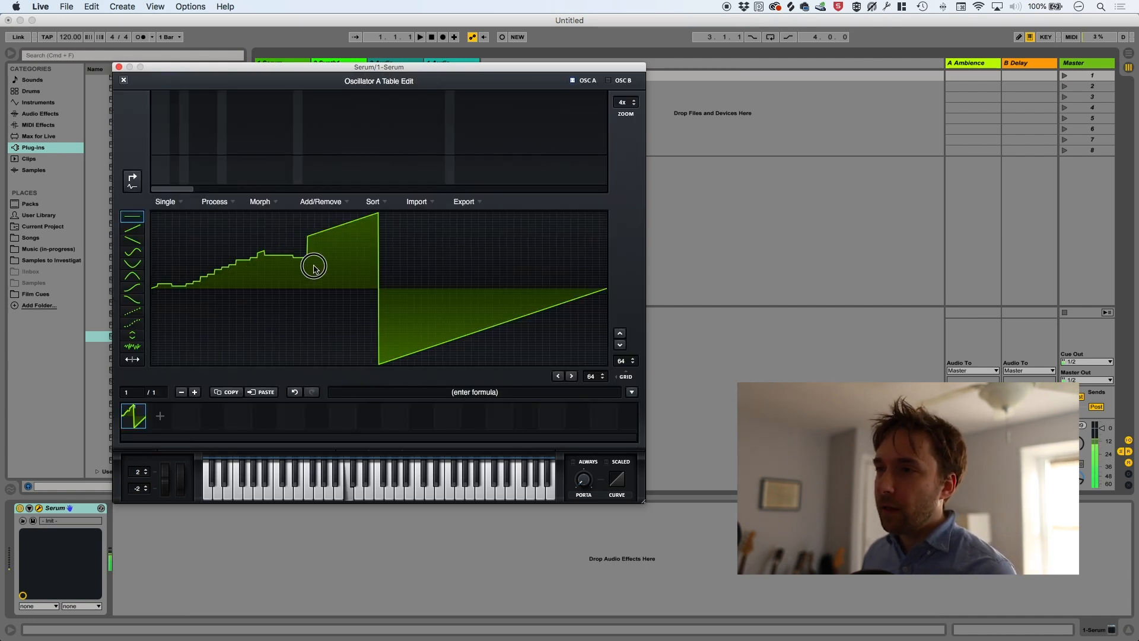
{"action": "left_click_drag", "start_coordinate": [314, 264], "coordinate": [341, 313]}
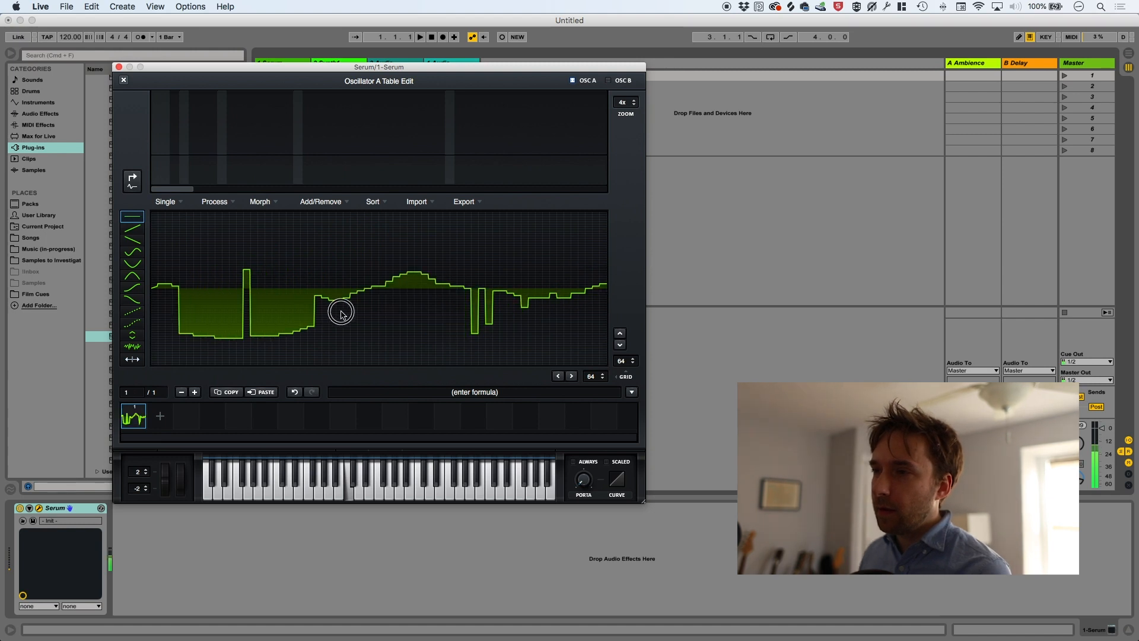
{"action": "left_click_drag", "start_coordinate": [342, 312], "coordinate": [585, 334]}
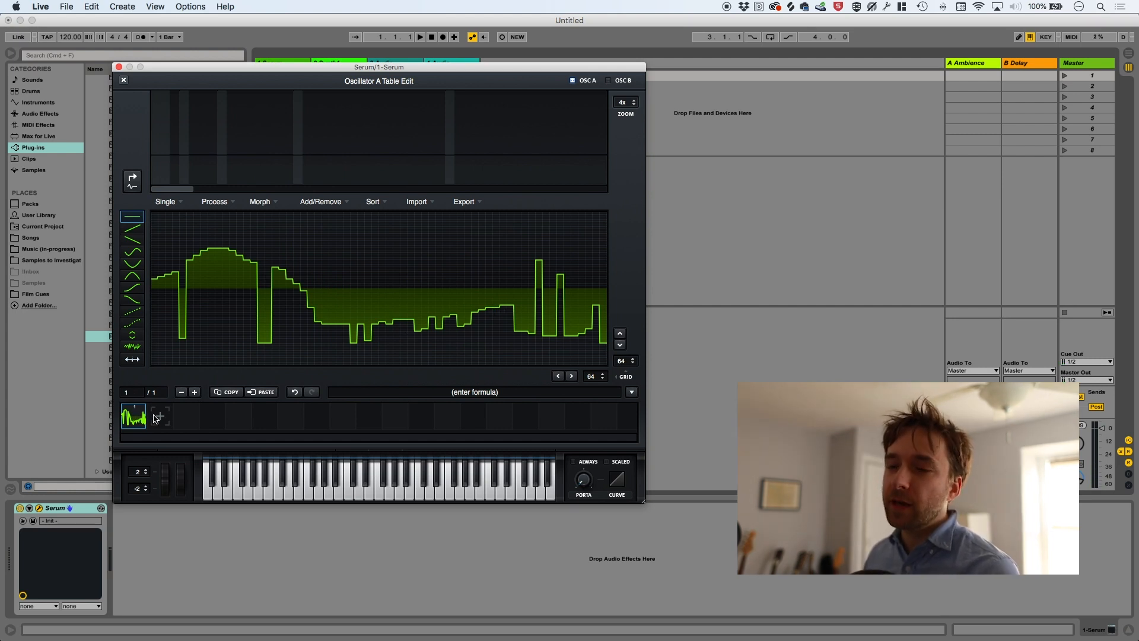
Step: Add a second frame to oscillator A's wavetable and morph it out to 256 frames
{"action": "left_click", "coordinate": [193, 397]}
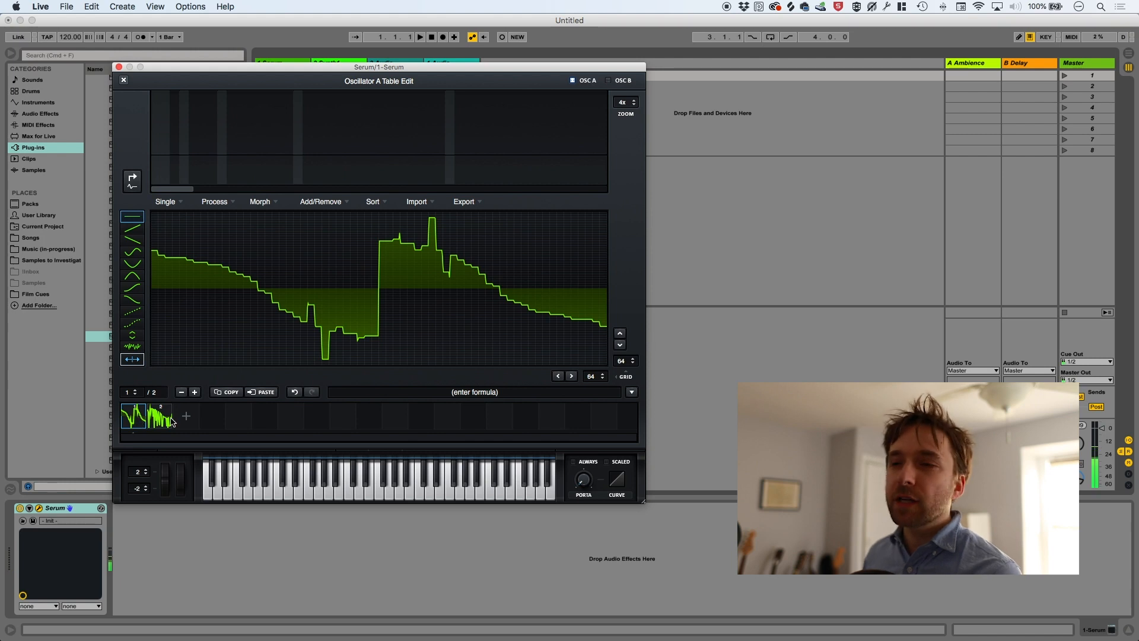
{"action": "left_click", "coordinate": [160, 416]}
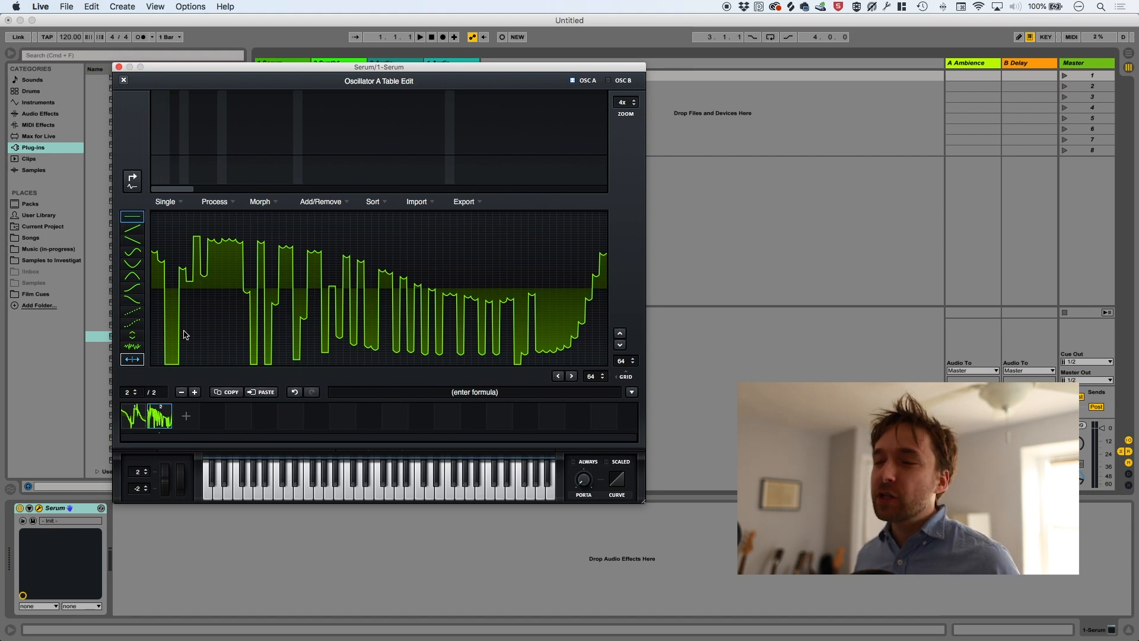
{"action": "left_click", "coordinate": [260, 202]}
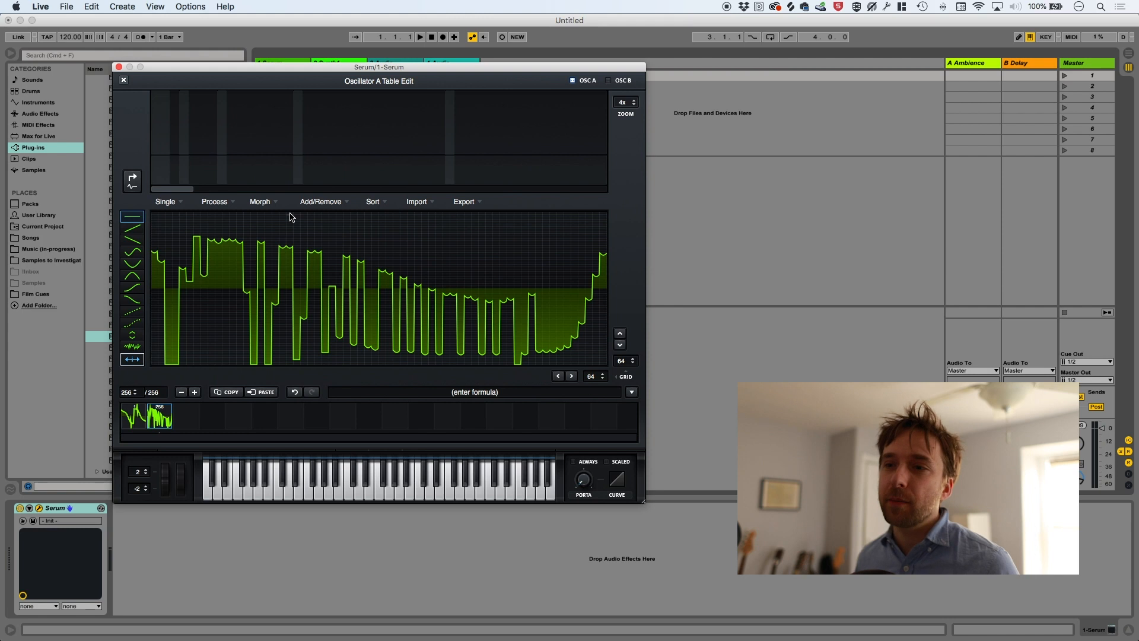
{"action": "mouse_move", "coordinate": [265, 318]}
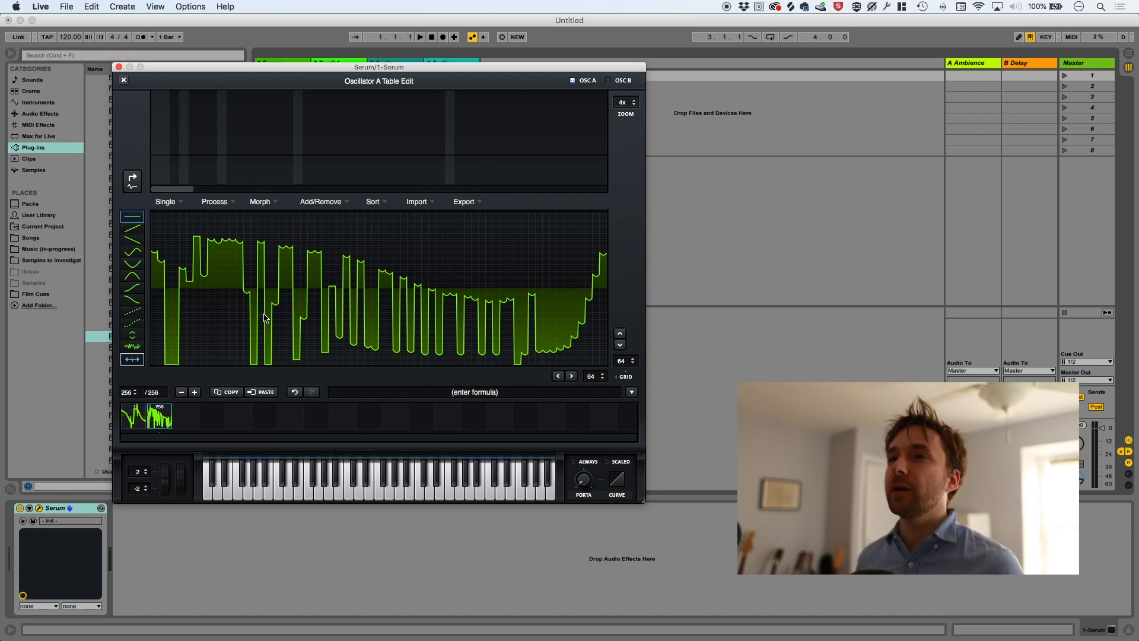
Step: Leave the wavetable editor and sweep OSC A's position down through the Custom wavetable
{"action": "left_click", "coordinate": [122, 80]}
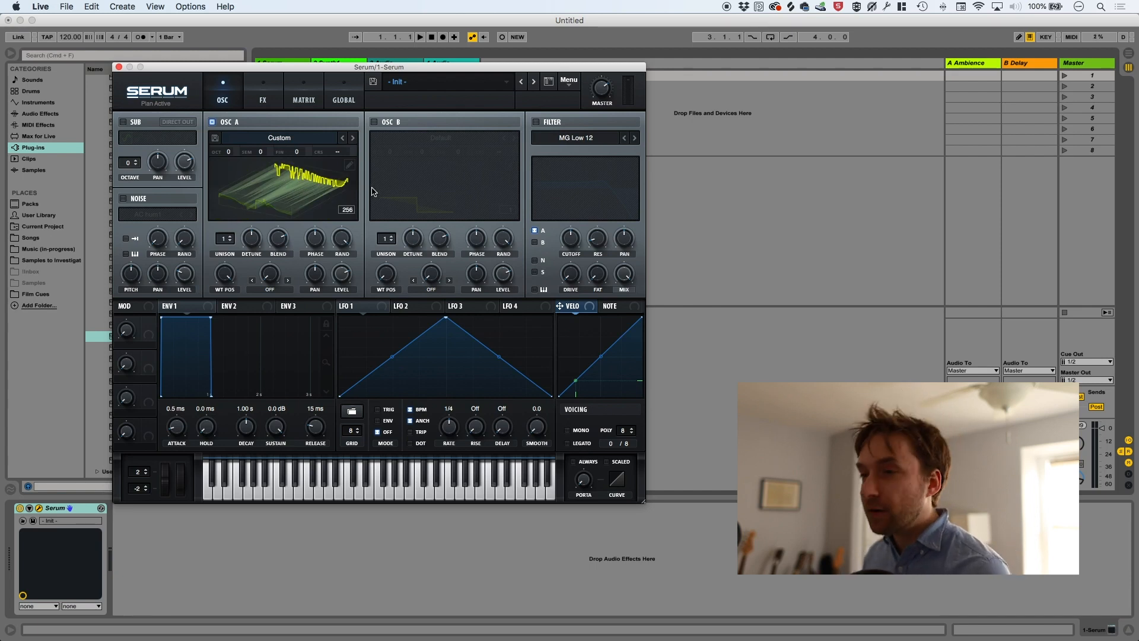
{"action": "mouse_move", "coordinate": [225, 276]}
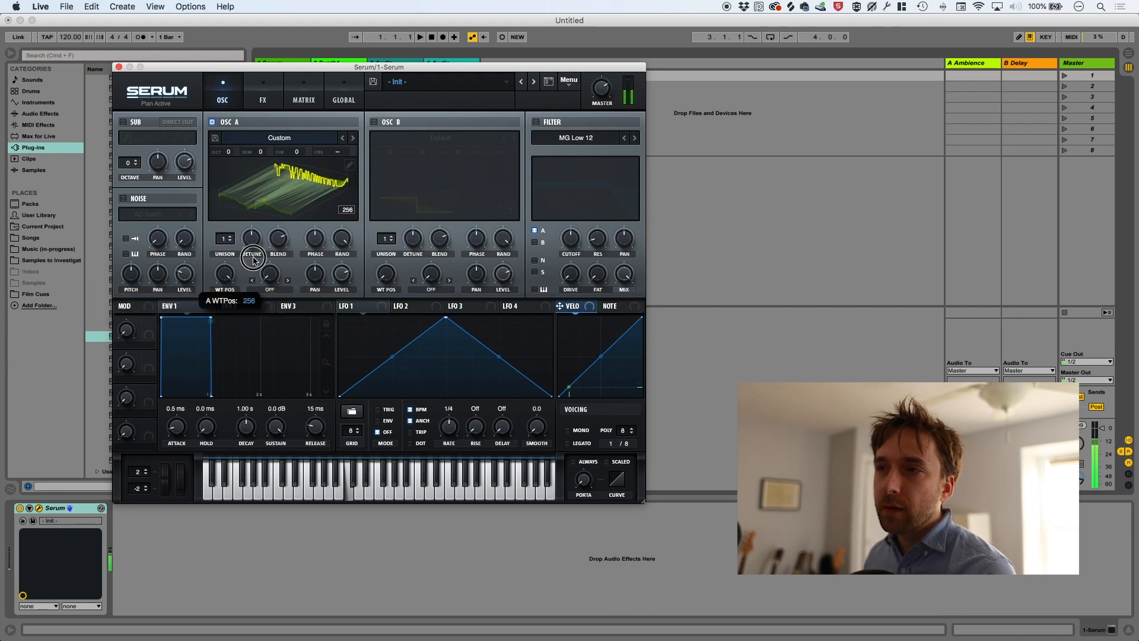
{"action": "left_click_drag", "start_coordinate": [256, 258], "coordinate": [266, 383]}
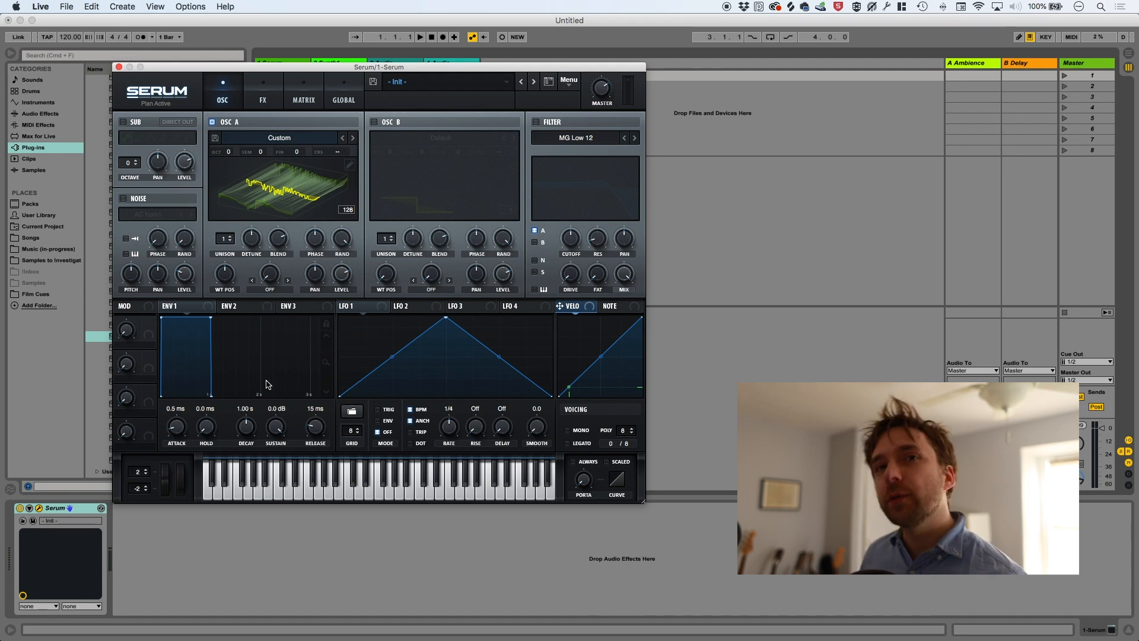
{"action": "mouse_move", "coordinate": [308, 106]}
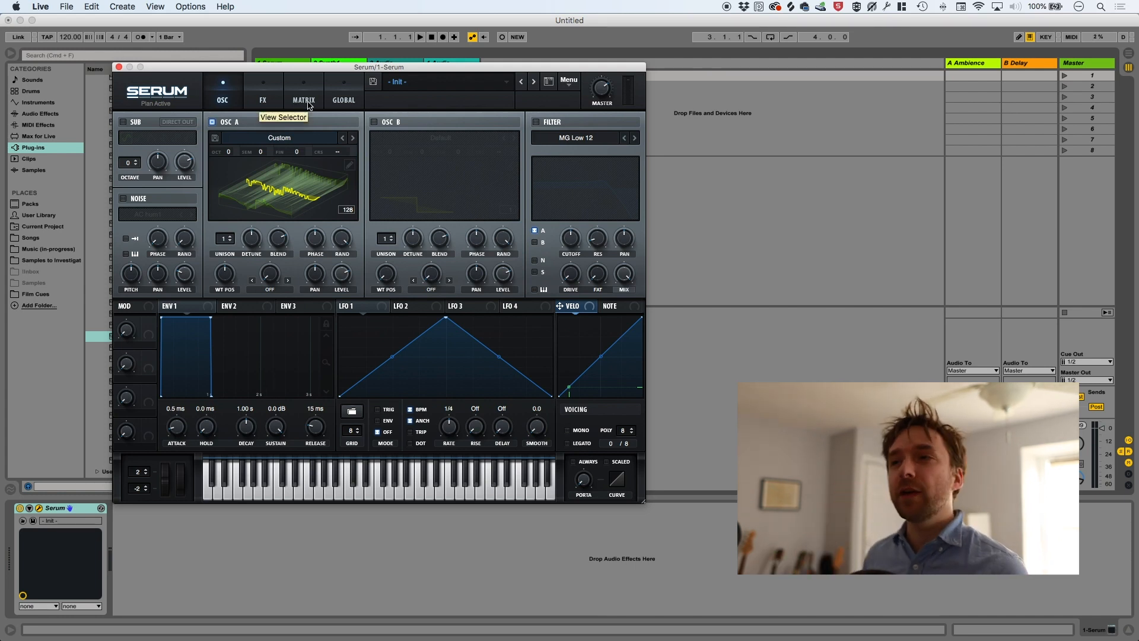
{"action": "left_click", "coordinate": [349, 164]}
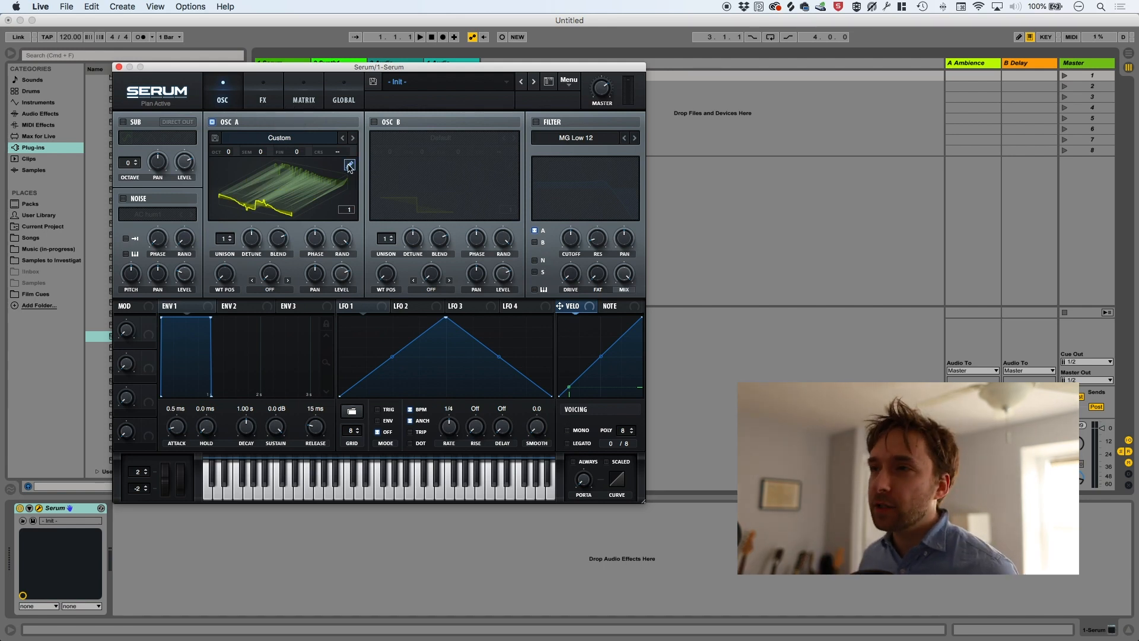
Step: Export all frames of oscillator A's wavetable as a 32-bit wav named 'Dave'
{"action": "left_click", "coordinate": [349, 164]}
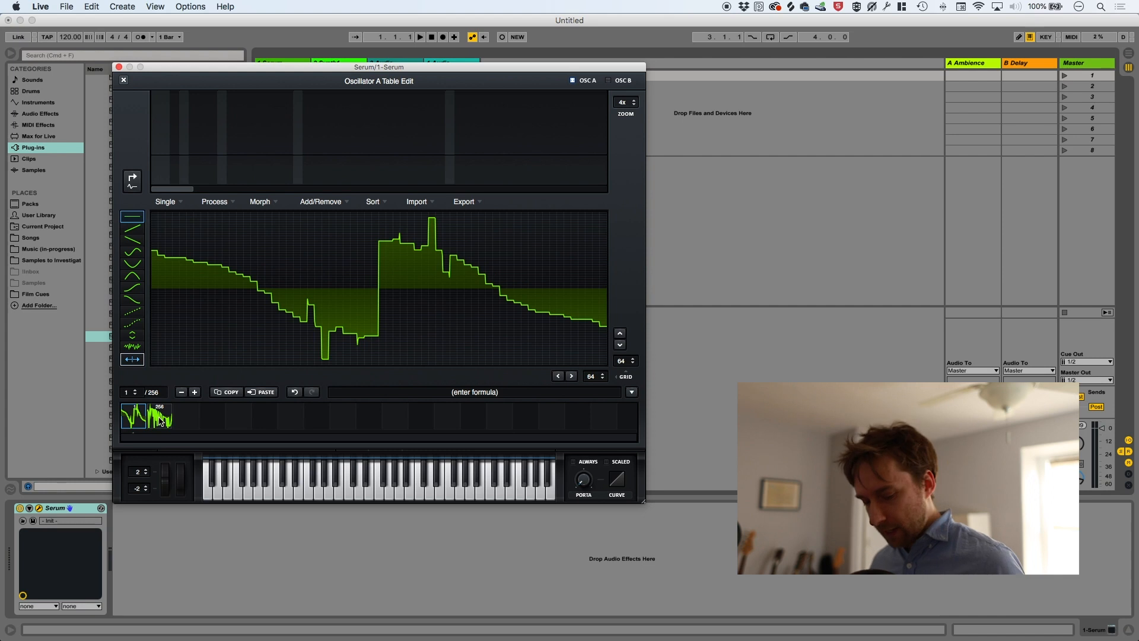
{"action": "left_click", "coordinate": [159, 417]}
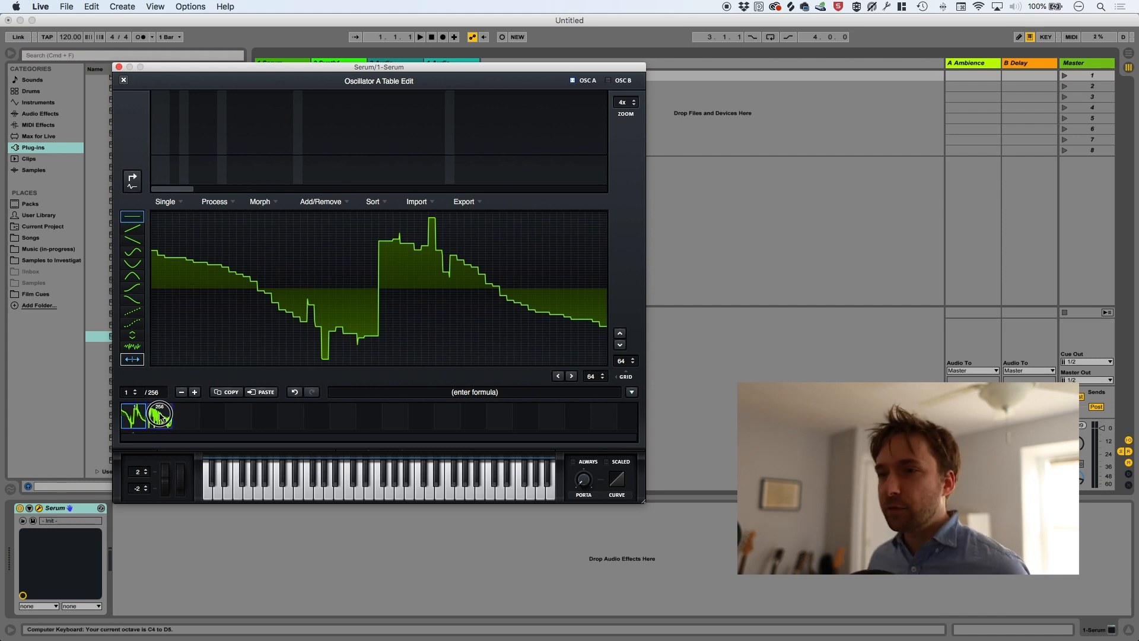
{"action": "left_click", "coordinate": [465, 202]}
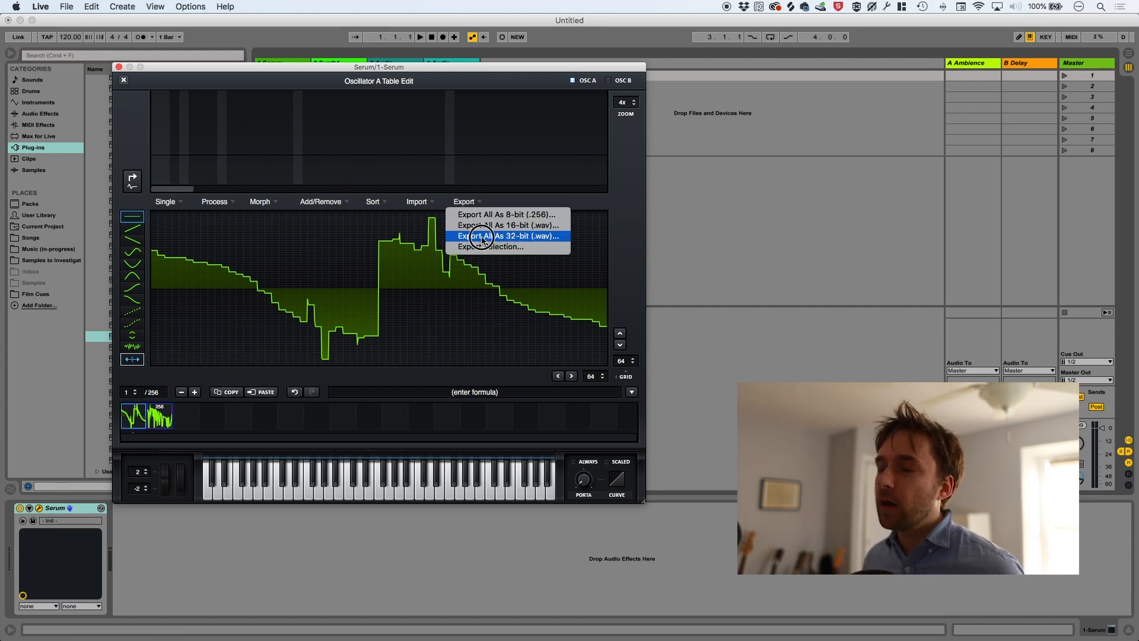
{"action": "left_click", "coordinate": [509, 235]}
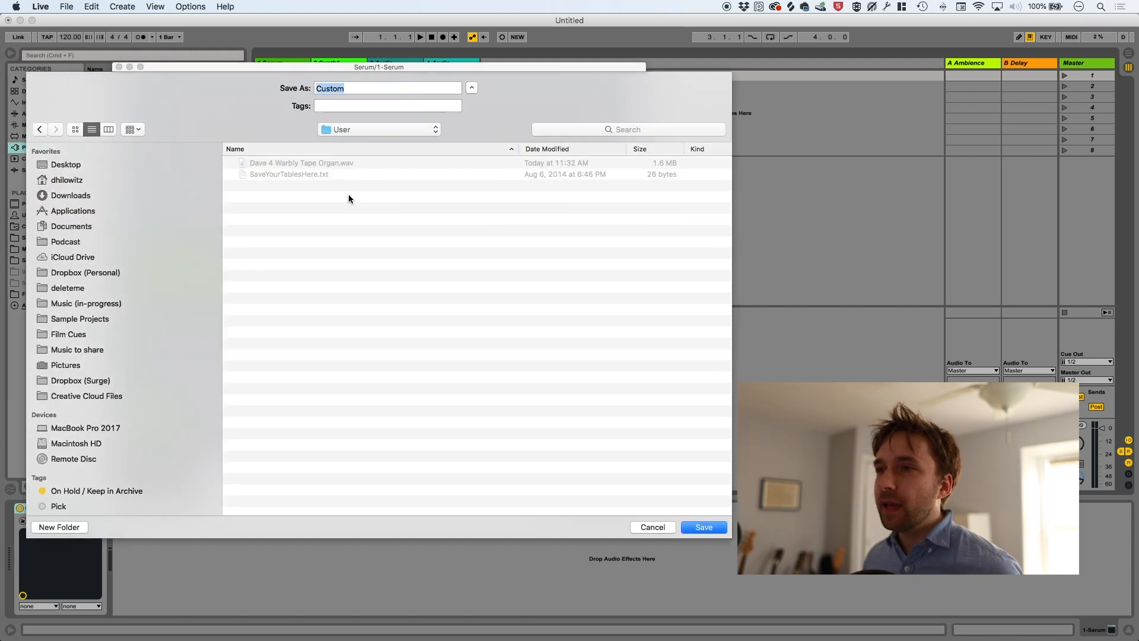
{"action": "type", "text": "Dave"}
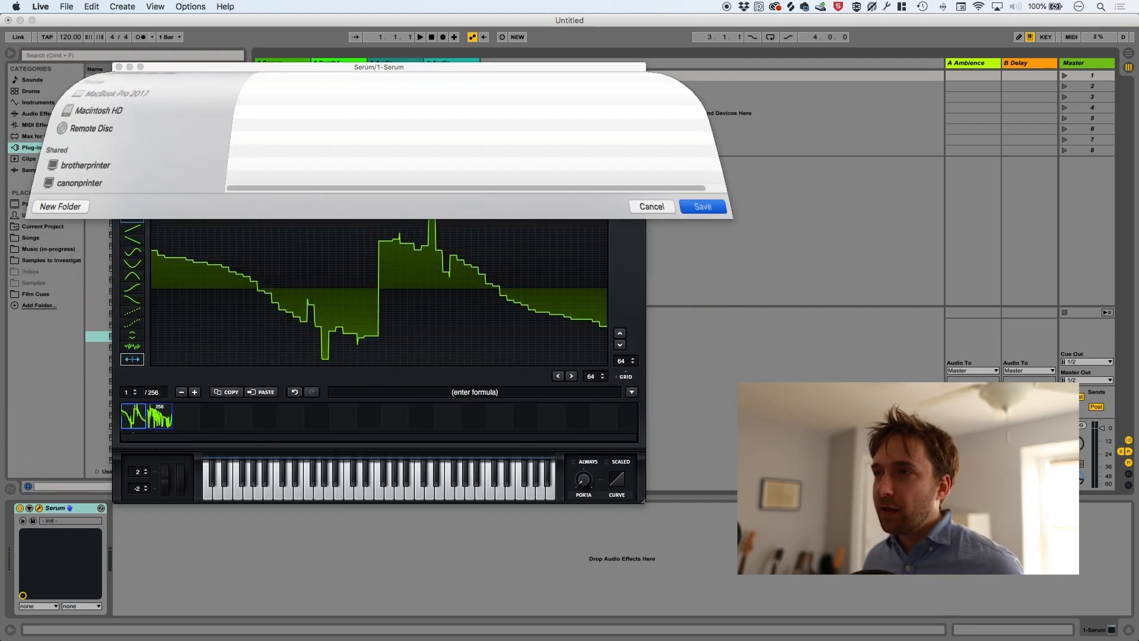
{"action": "left_click", "coordinate": [650, 207]}
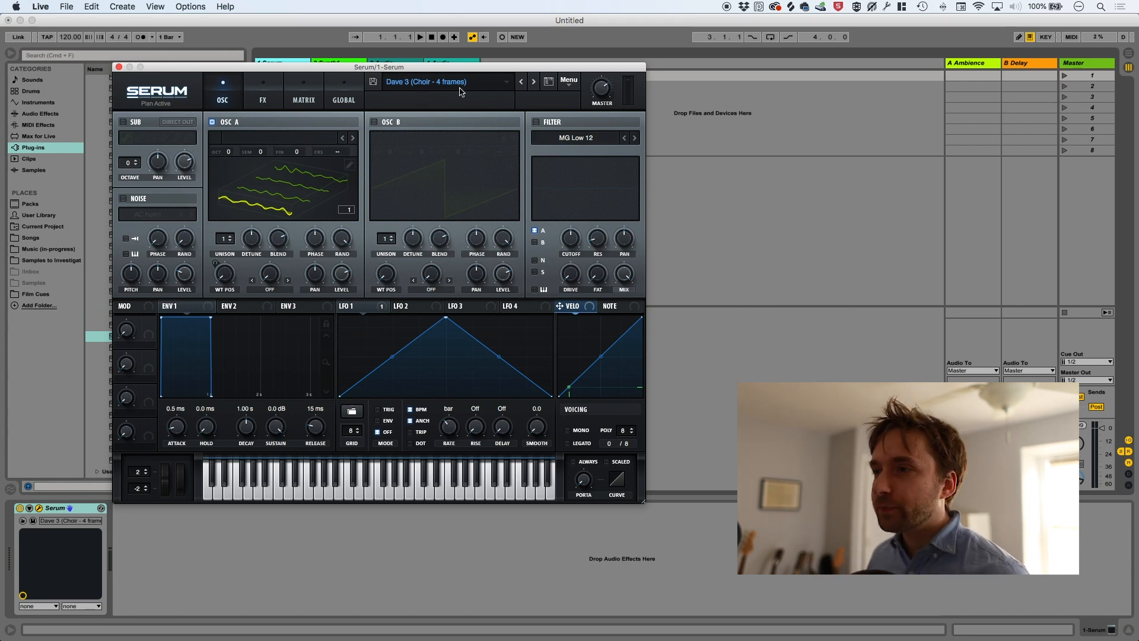
{"action": "left_click", "coordinate": [353, 138]}
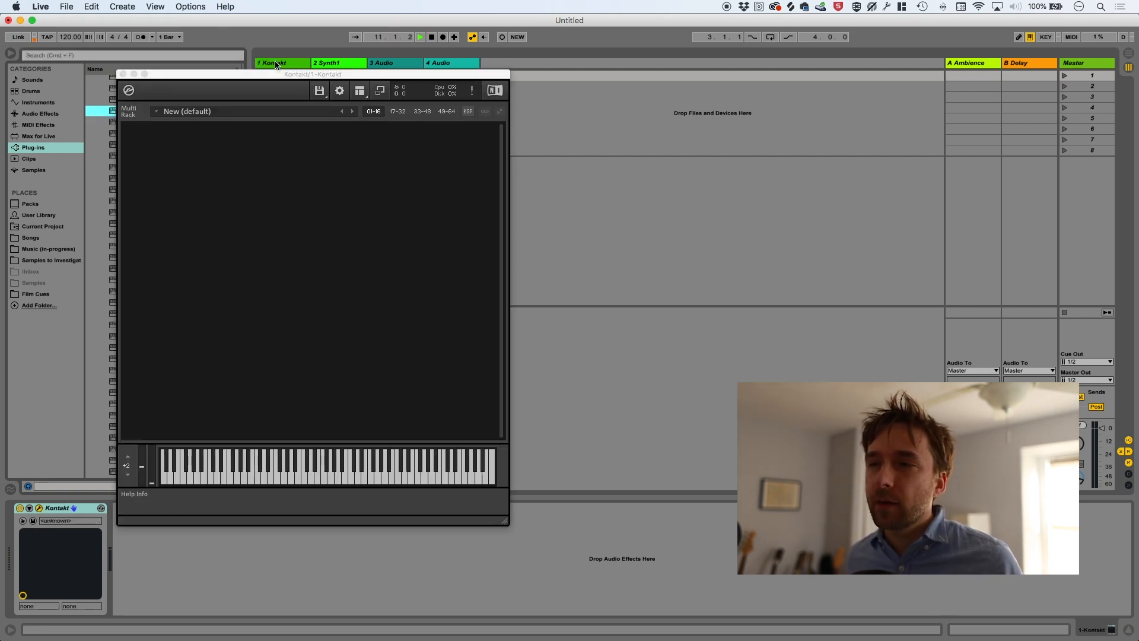
Step: Map Dave 1.wav across the full keyboard in a new Kontakt instrument's Mapping Editor
{"action": "left_click", "coordinate": [318, 89]}
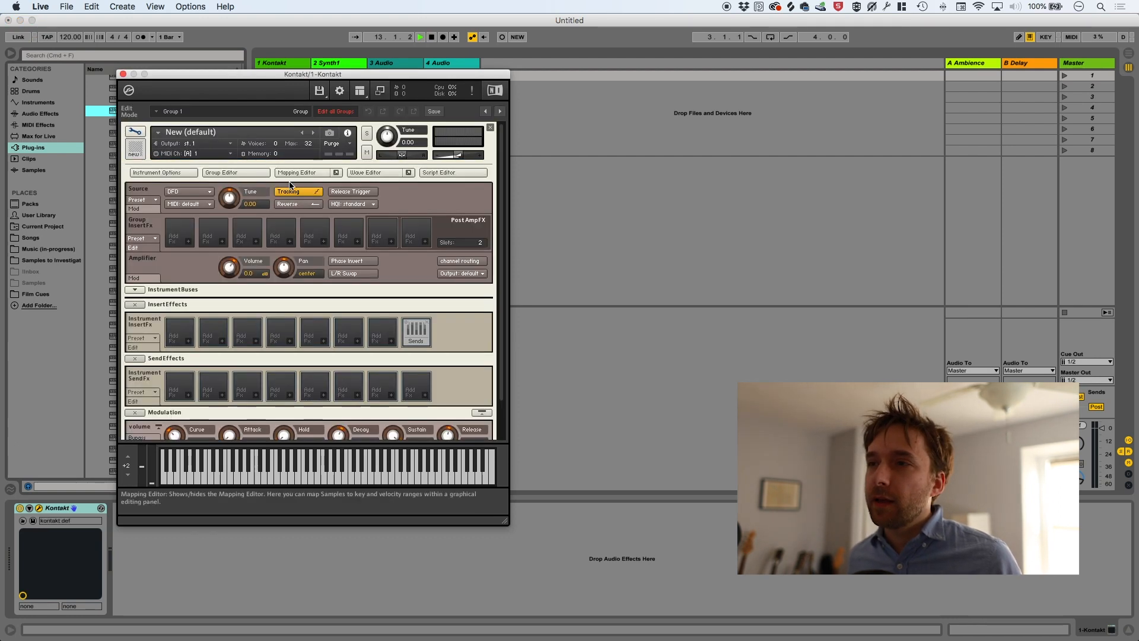
{"action": "left_click", "coordinate": [297, 172]}
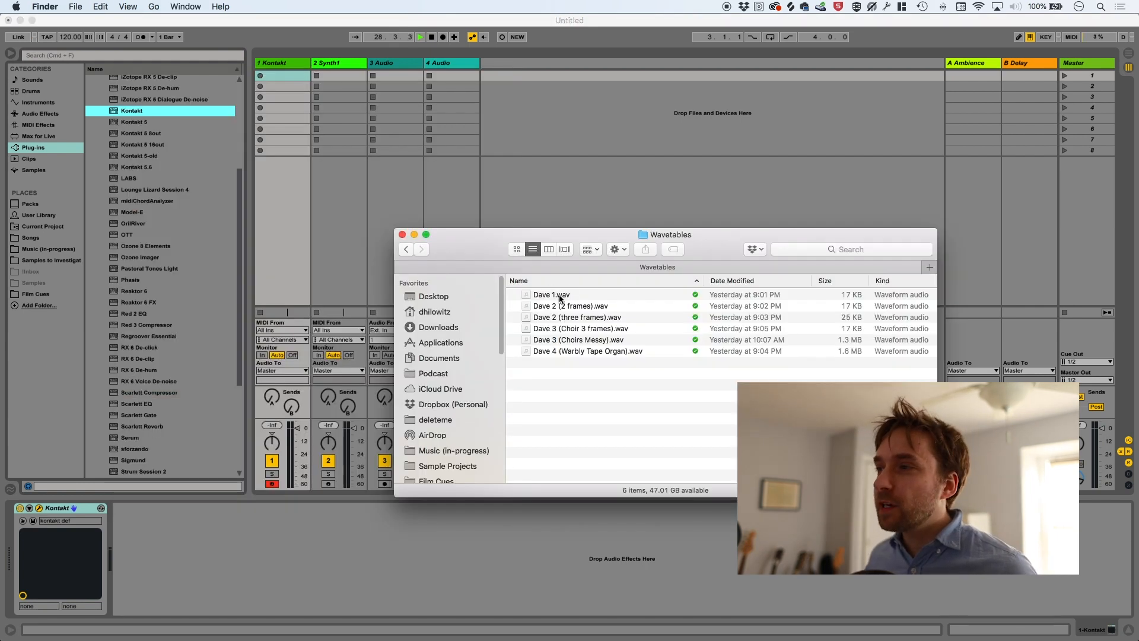
{"action": "left_click_drag", "start_coordinate": [551, 294], "coordinate": [284, 232]}
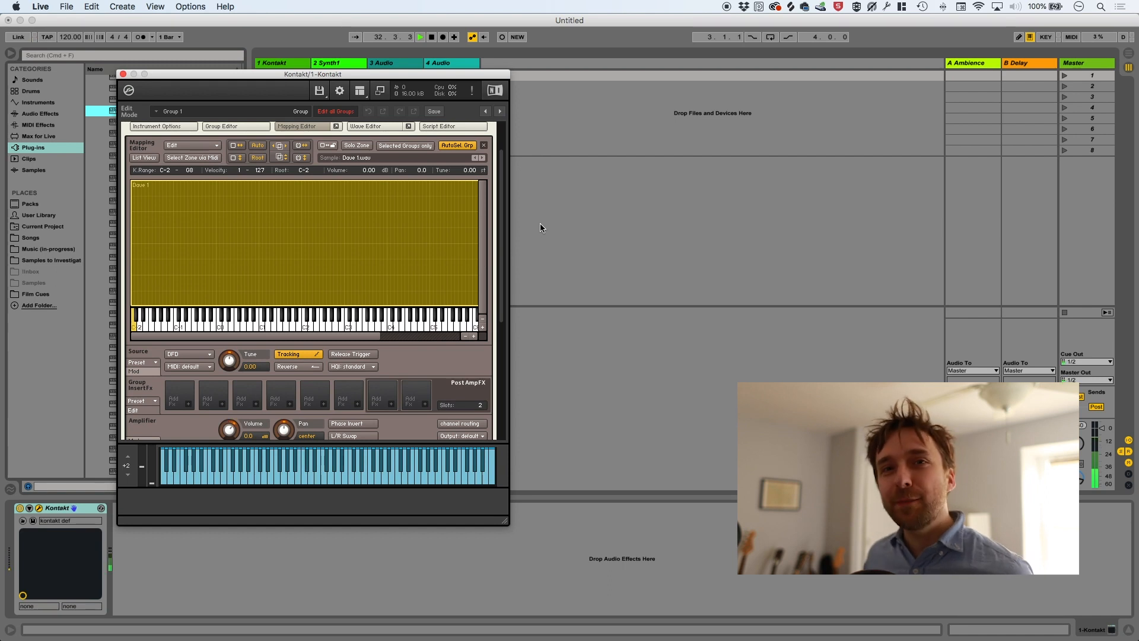
Step: Set Kontakt's source to wavetable mode, position around 69.3, with the Sync1 form
{"action": "scroll", "scroll_direction": "down", "scroll_amount": 3}
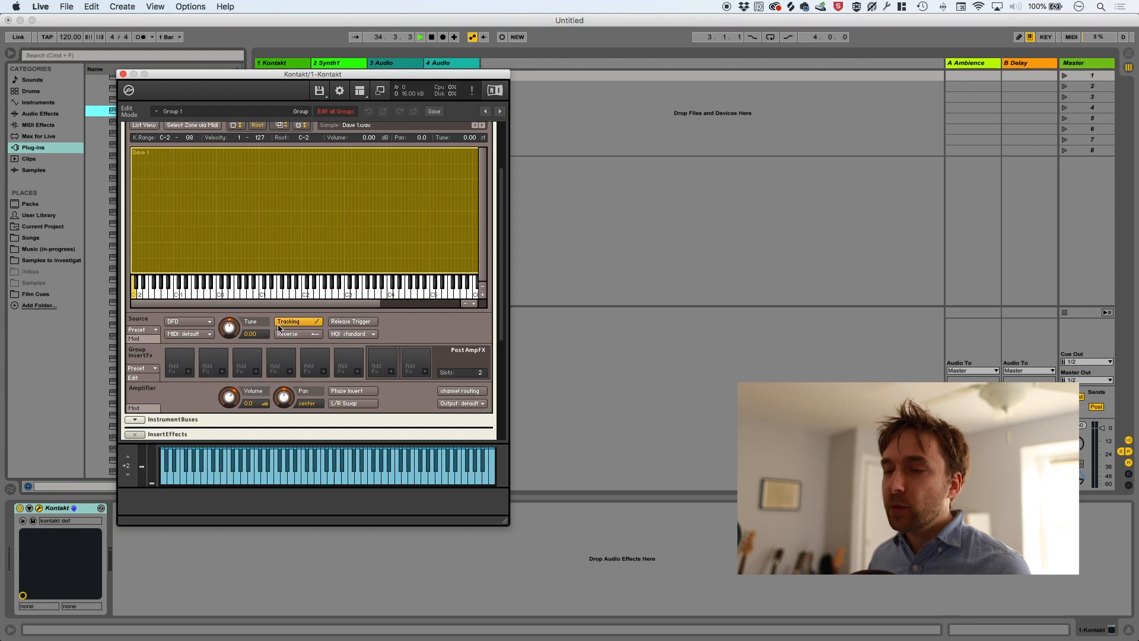
{"action": "left_click", "coordinate": [187, 322]}
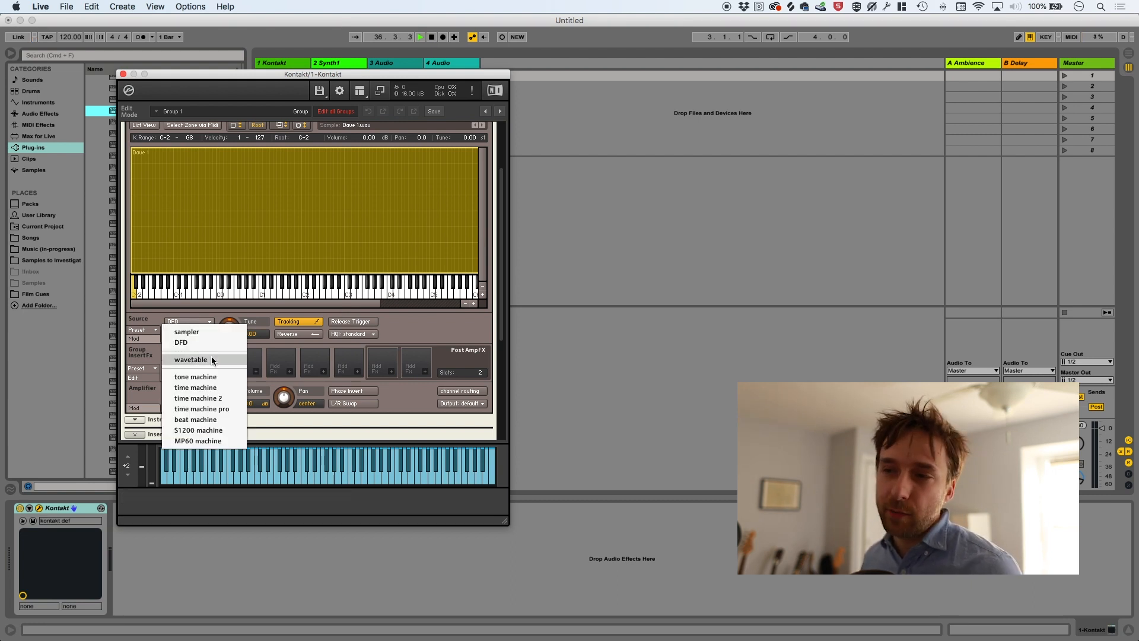
{"action": "left_click", "coordinate": [190, 360]}
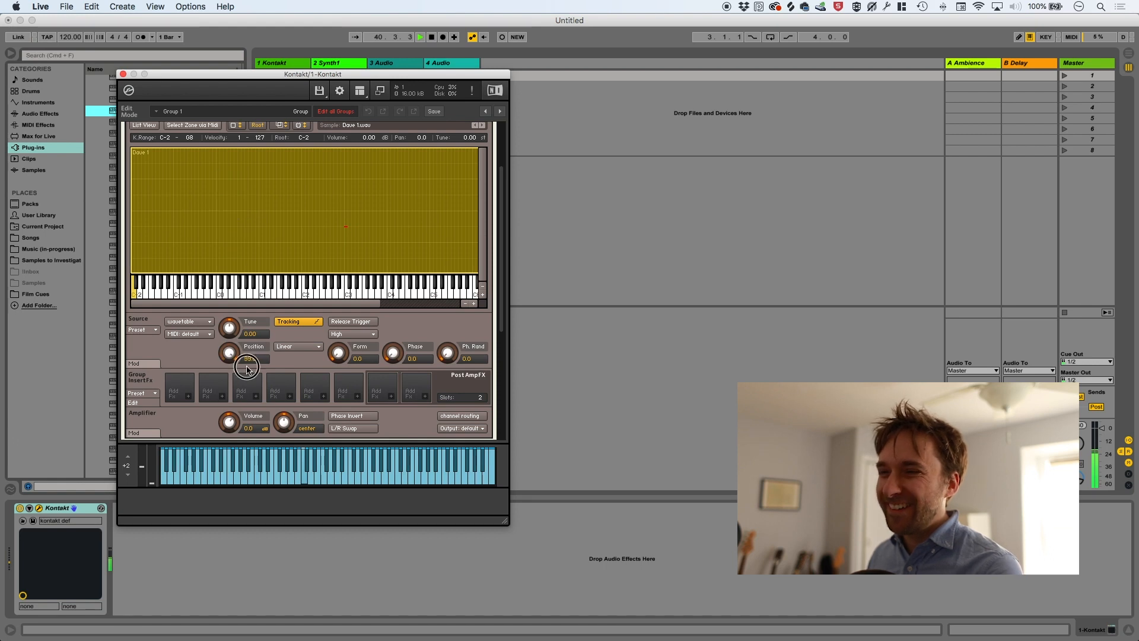
{"action": "left_click_drag", "start_coordinate": [247, 366], "coordinate": [247, 342]}
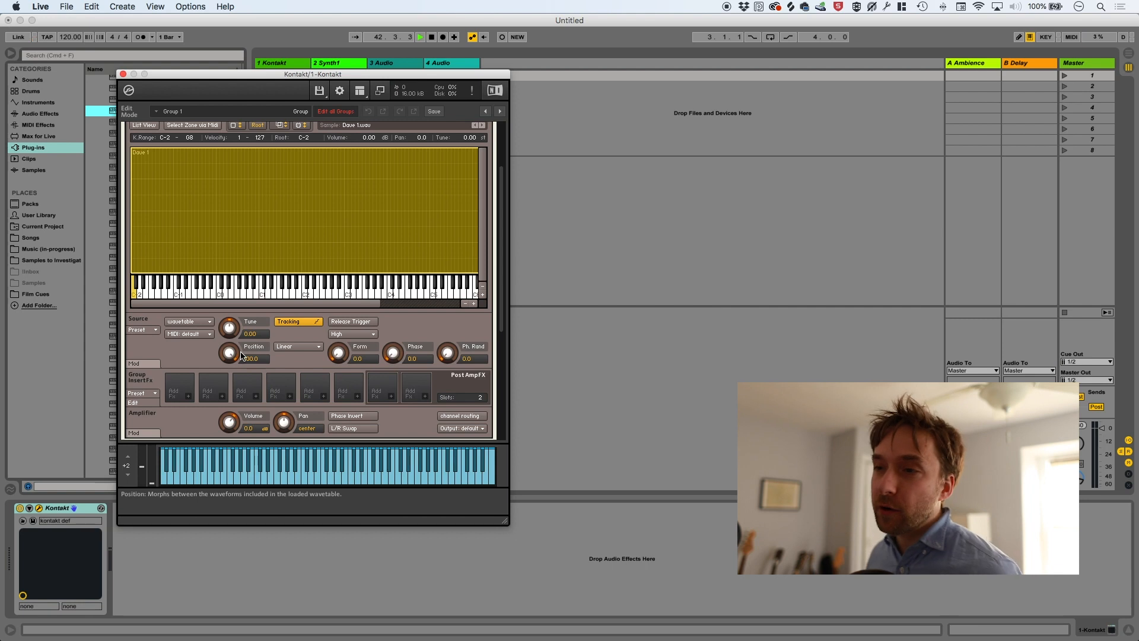
{"action": "left_click", "coordinate": [298, 345]}
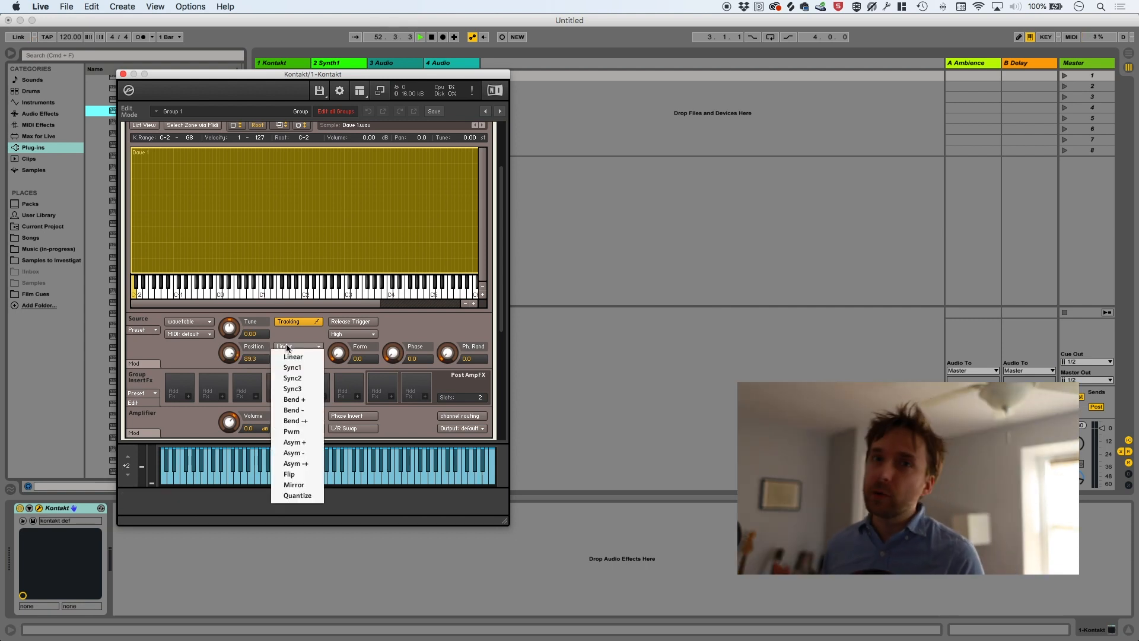
{"action": "mouse_move", "coordinate": [292, 366]}
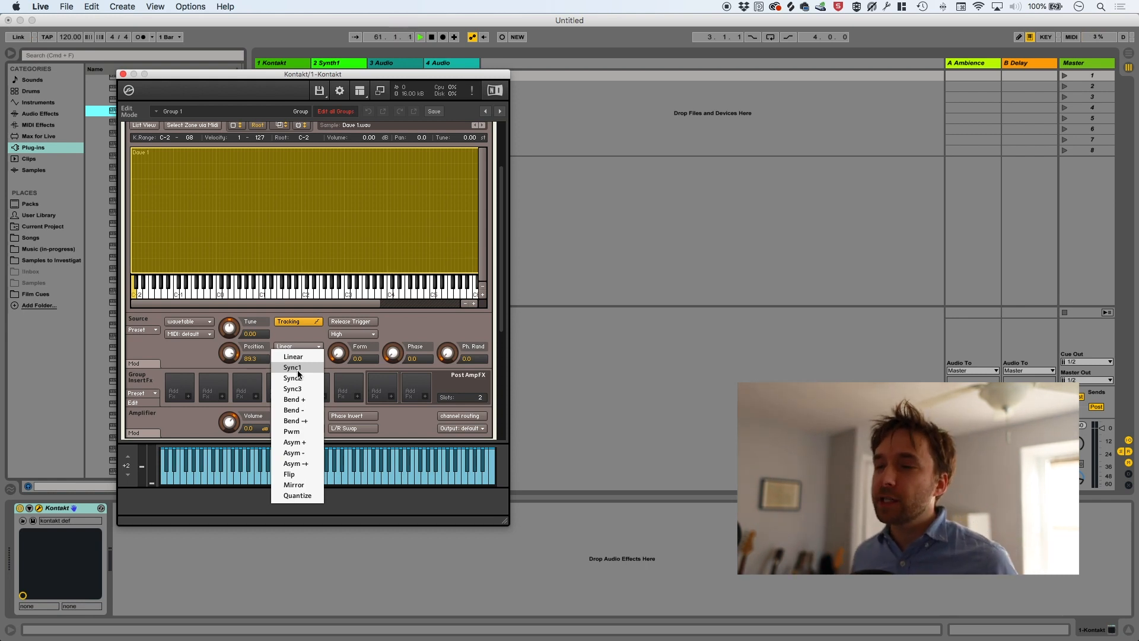
{"action": "left_click", "coordinate": [292, 367]}
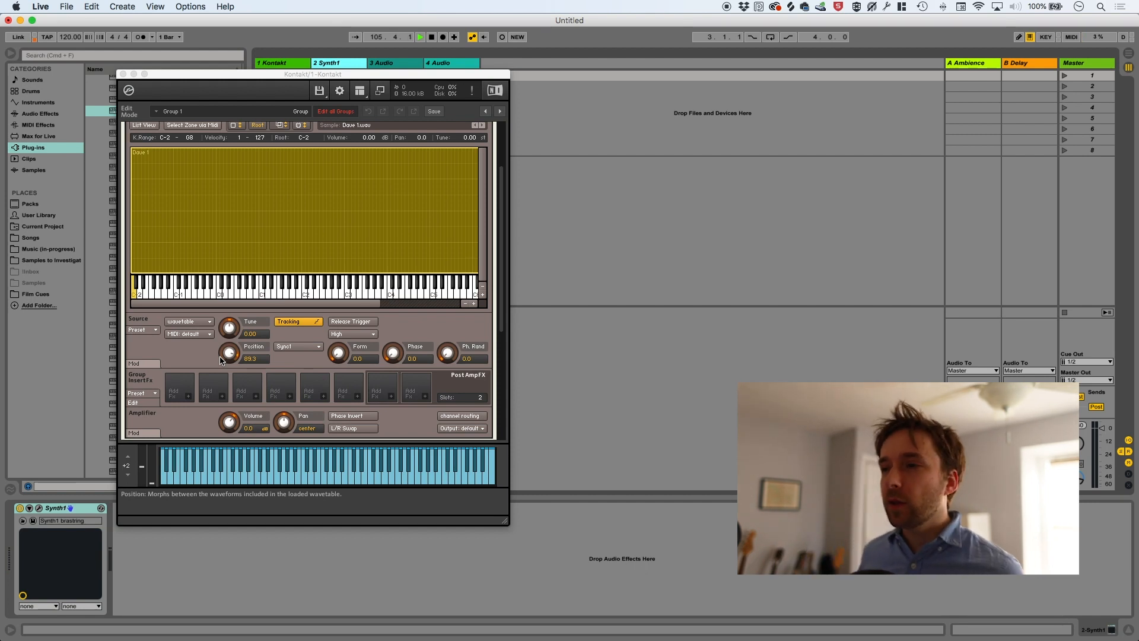
{"action": "mouse_move", "coordinate": [393, 353]}
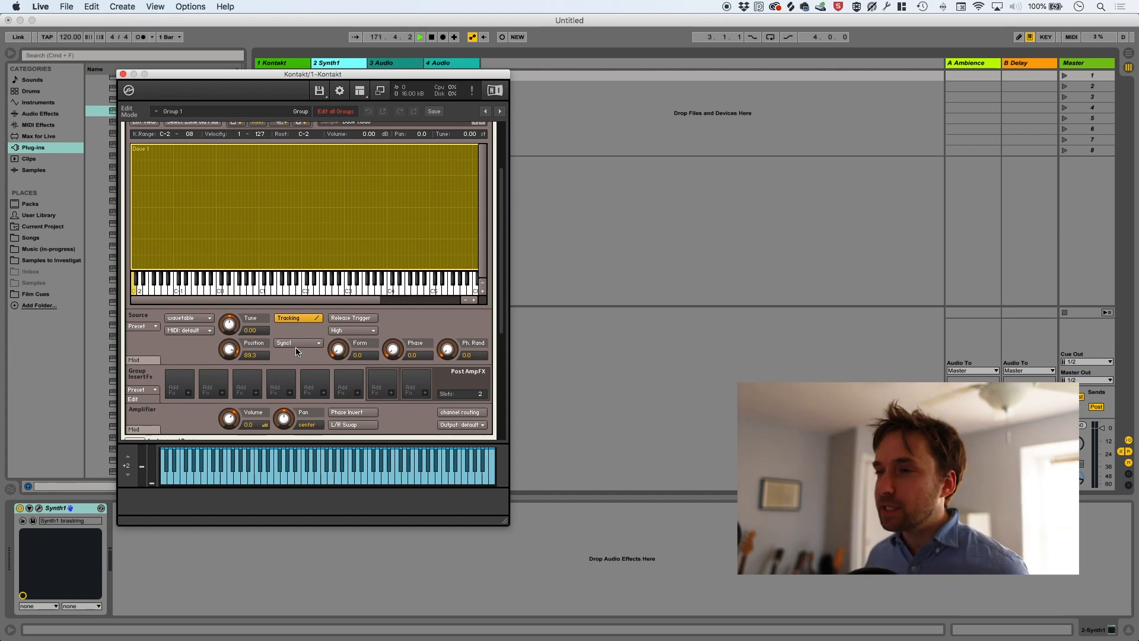
Step: Bring up the modulation source menu for Kontakt's wavetable Position knob
{"action": "left_click", "coordinate": [296, 341]}
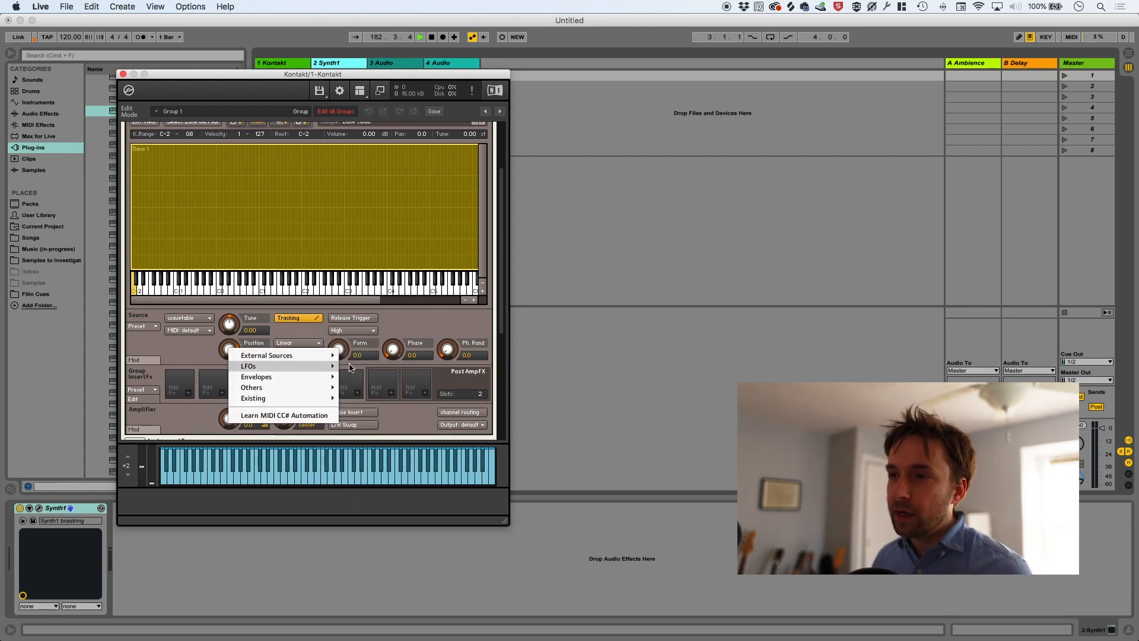
{"action": "mouse_move", "coordinate": [267, 354]}
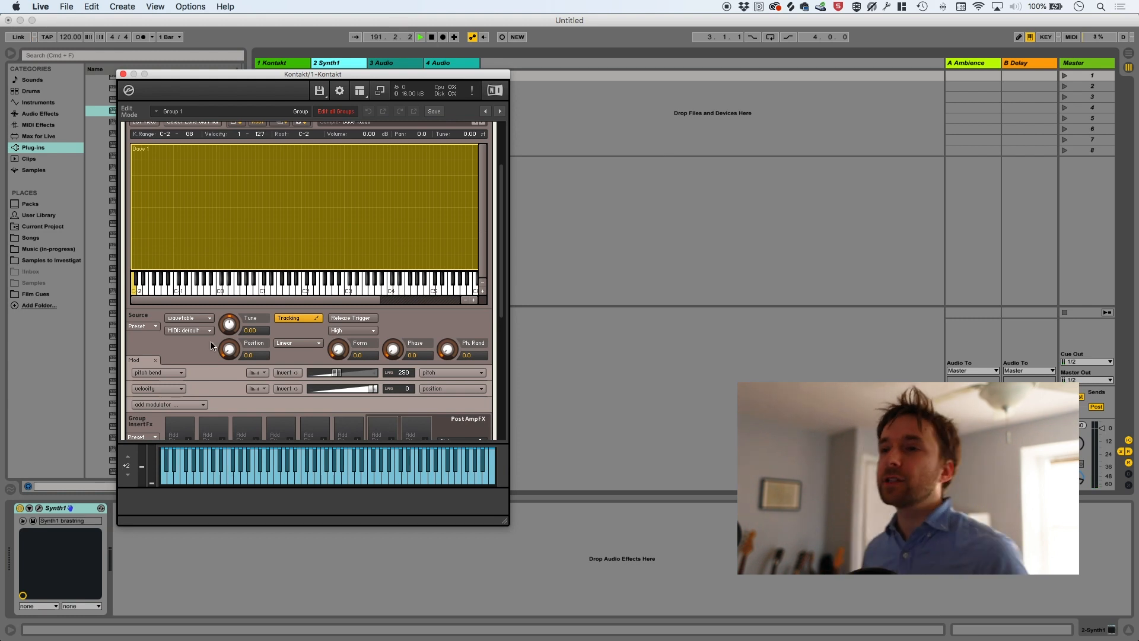
{"action": "mouse_move", "coordinate": [229, 349]}
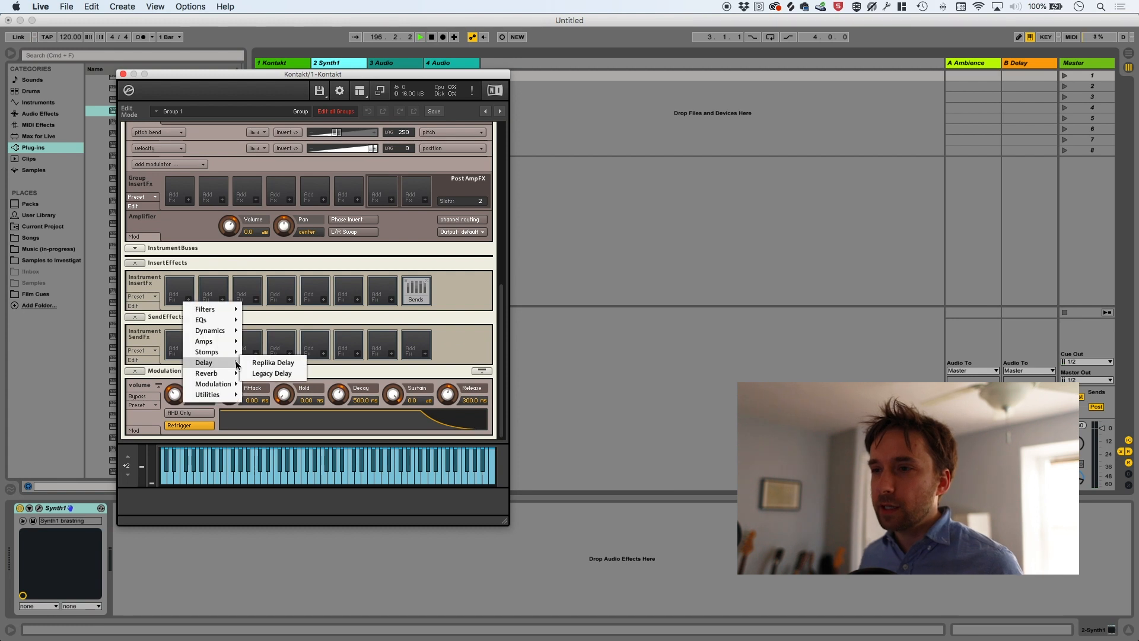
Step: Insert a Replika Delay into an empty Instrument InsertFX slot
{"action": "left_click", "coordinate": [271, 373]}
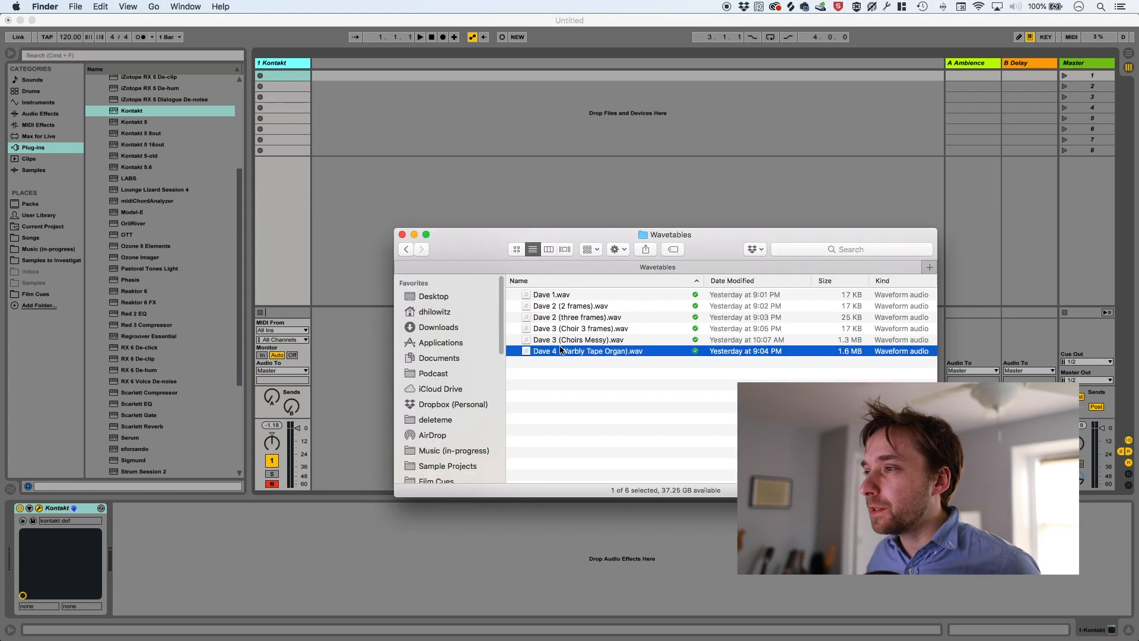
Step: Drag Dave 4 (Warbly Tape Organ).wav from Finder into Kontakt's Mapping Editor
{"action": "left_click_drag", "start_coordinate": [589, 351], "coordinate": [428, 261]}
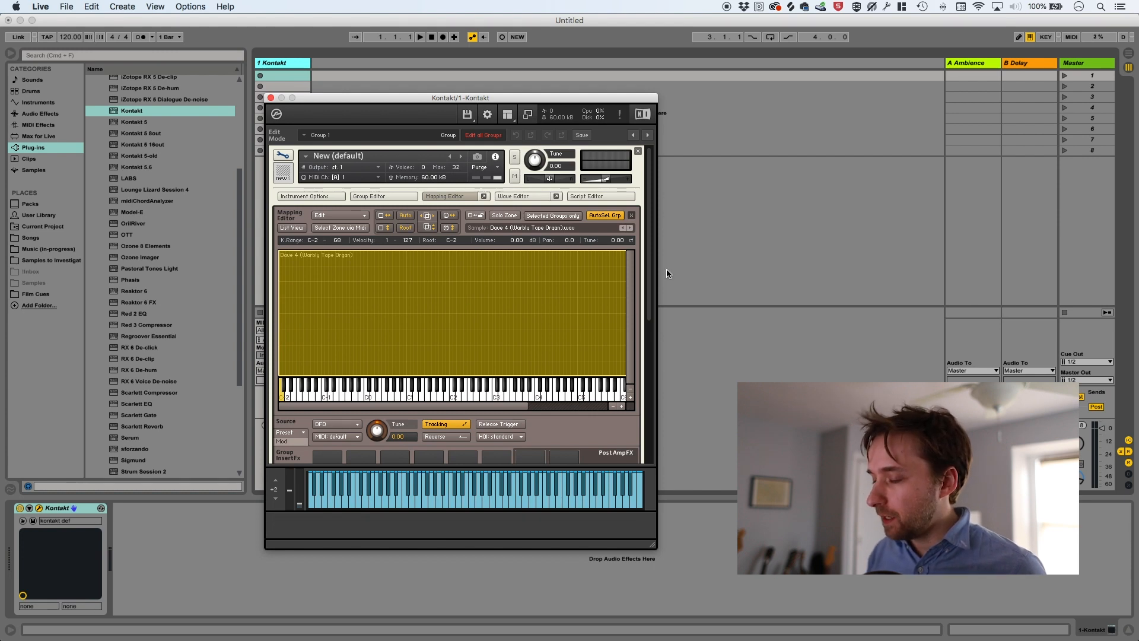
{"action": "mouse_move", "coordinate": [655, 269]}
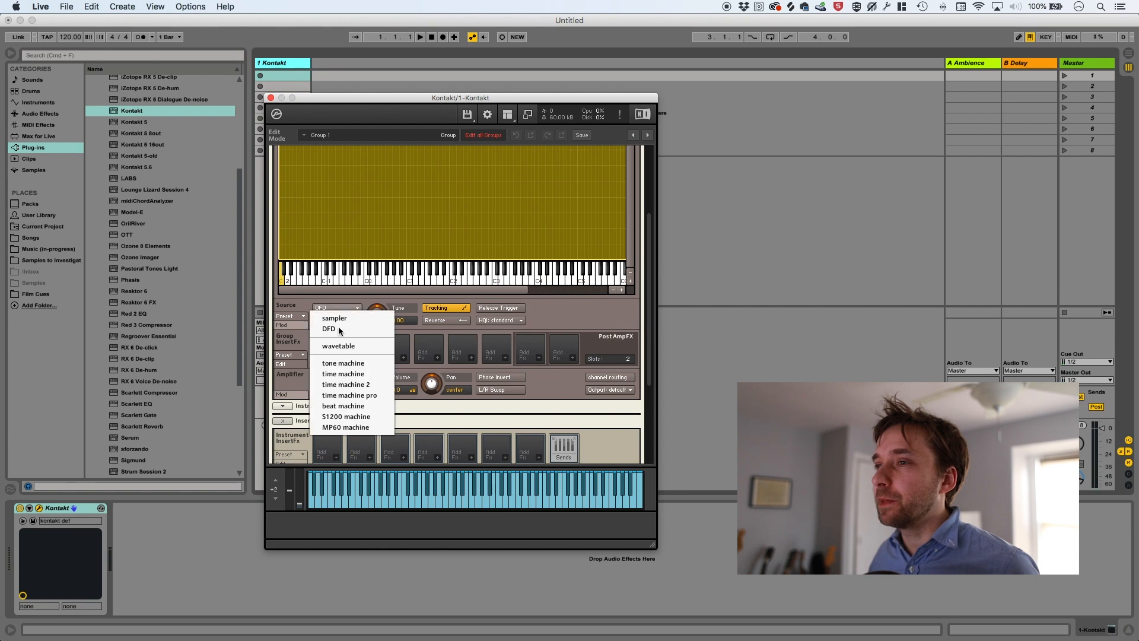
{"action": "mouse_move", "coordinate": [346, 345]}
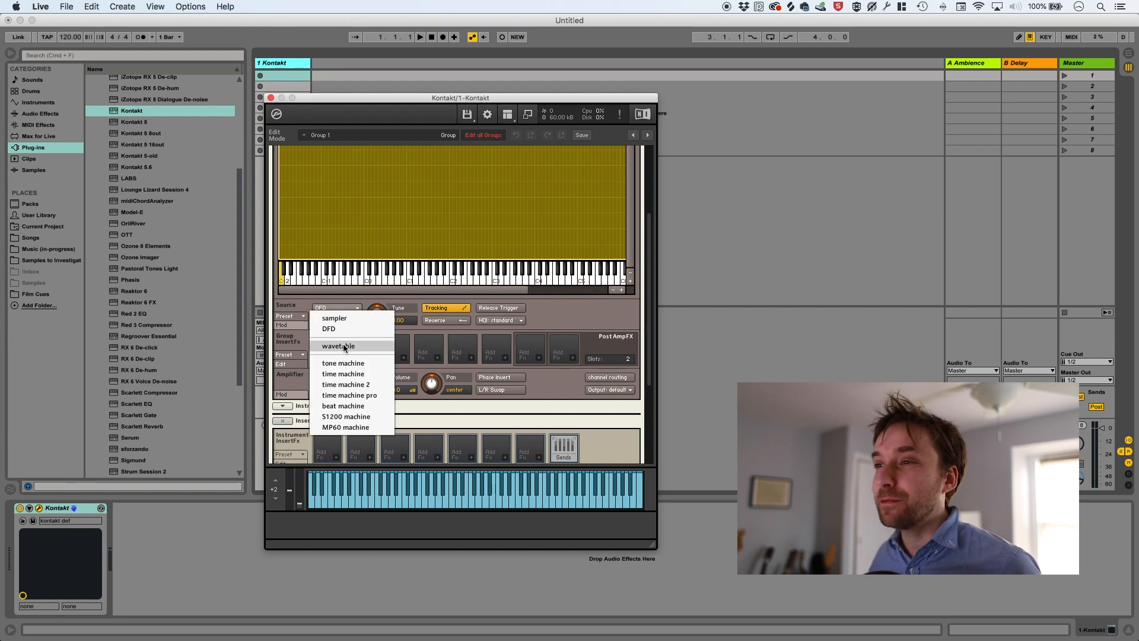
Step: Set the source to wavetable mode and raise the wavetable position to 18.0
{"action": "left_click", "coordinate": [338, 346]}
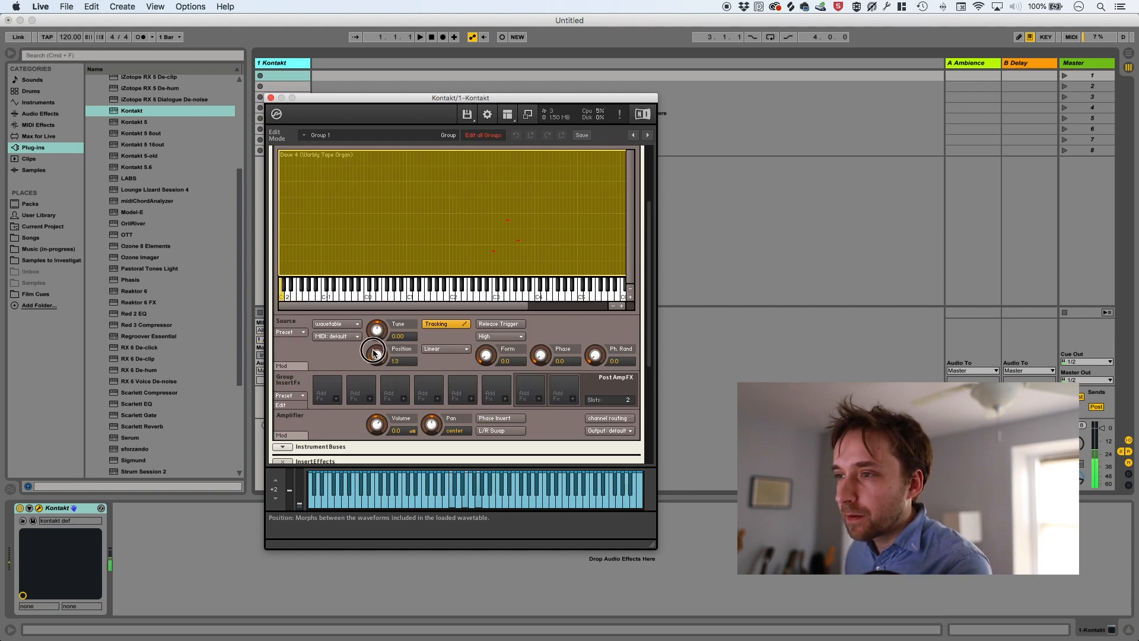
{"action": "left_click_drag", "start_coordinate": [377, 355], "coordinate": [407, 304]}
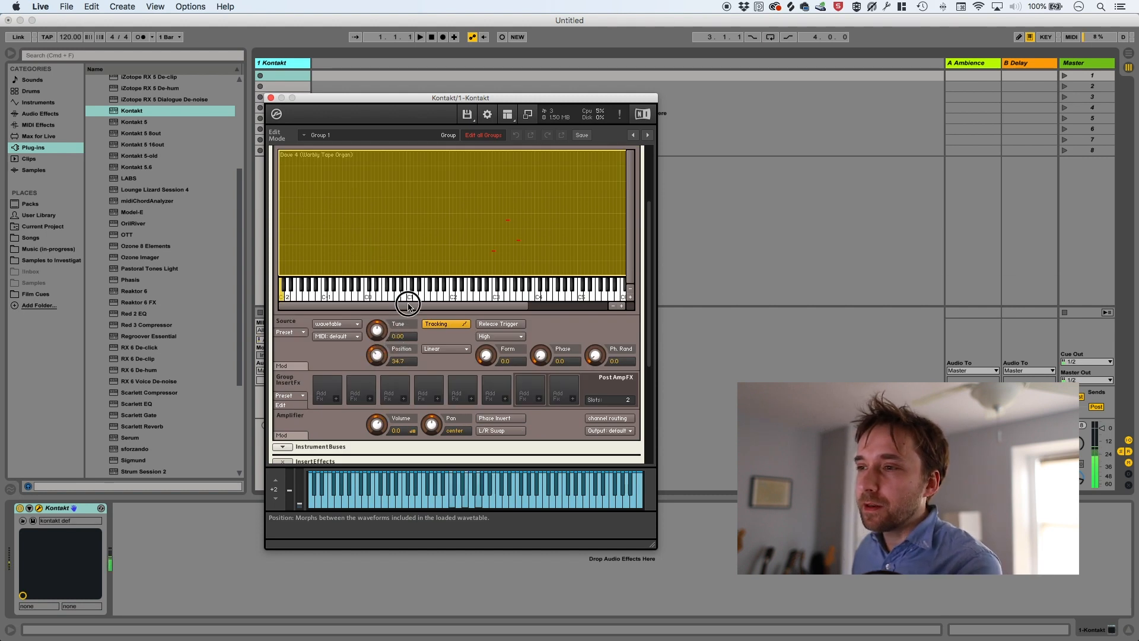
{"action": "left_click_drag", "start_coordinate": [408, 304], "coordinate": [421, 315]}
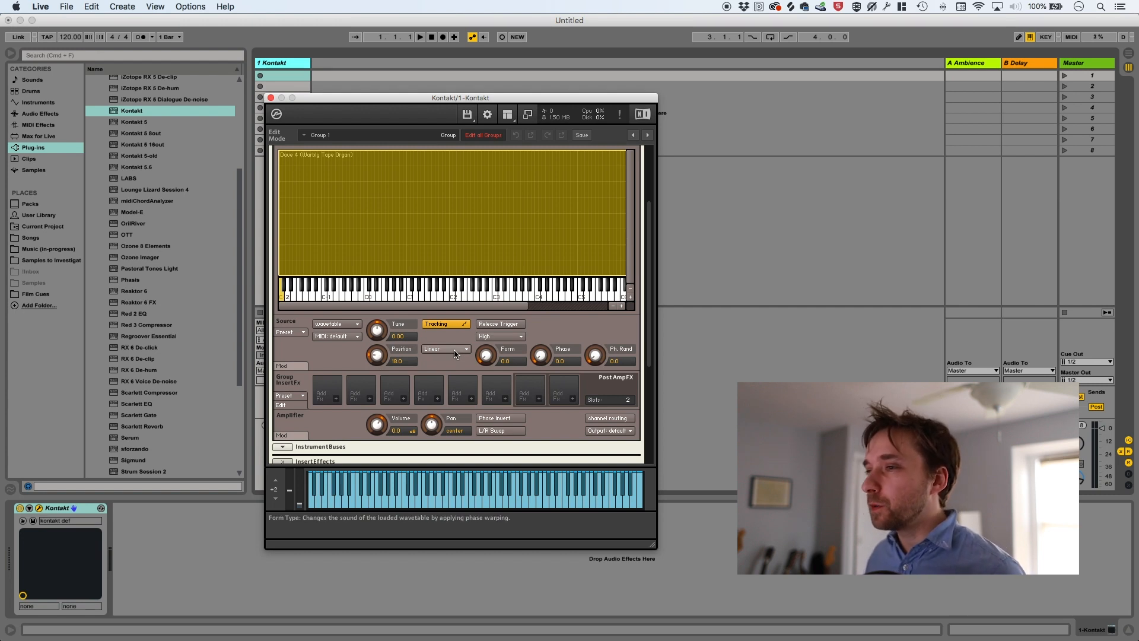
Step: Try the Bend+ and Sync3 form types, then settle on Sync1
{"action": "left_click", "coordinate": [465, 349]}
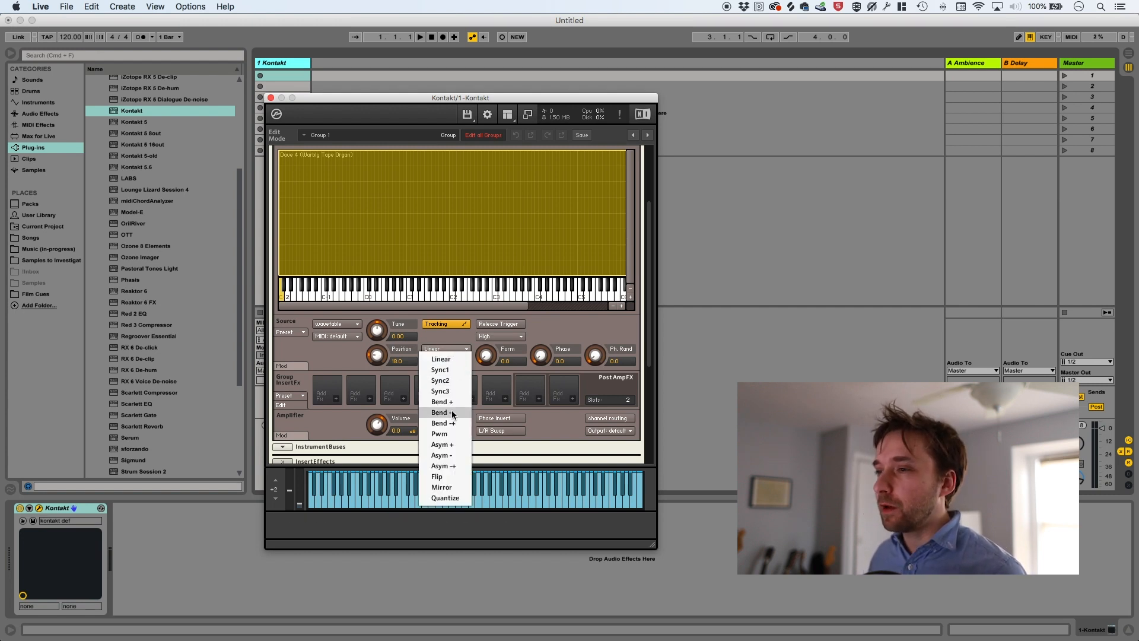
{"action": "left_click", "coordinate": [441, 412]}
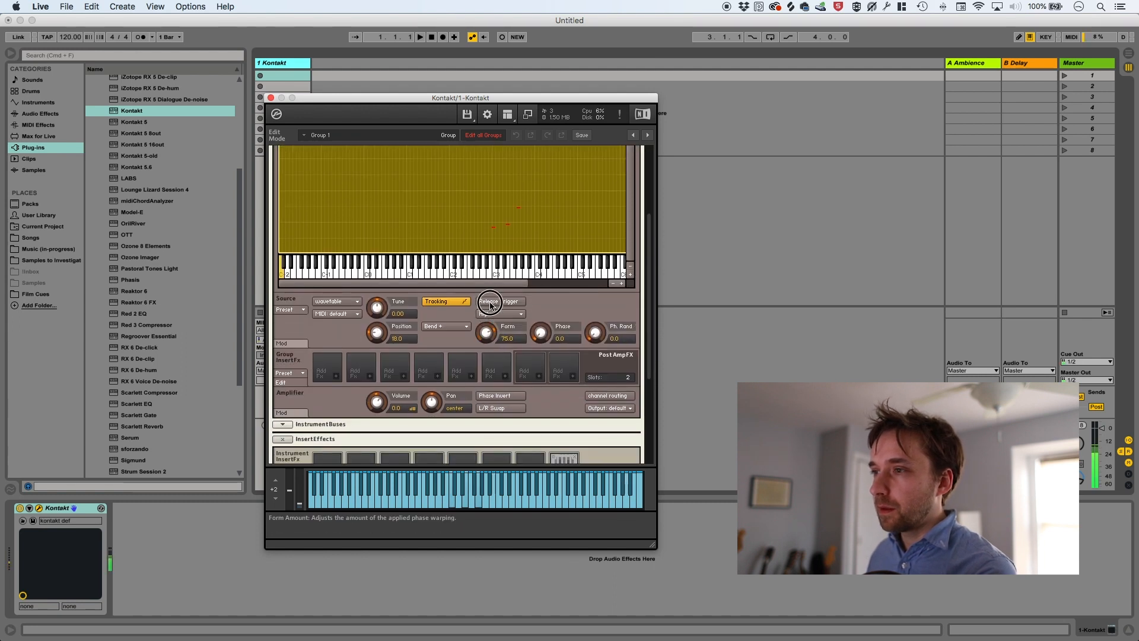
{"action": "left_click", "coordinate": [445, 325]}
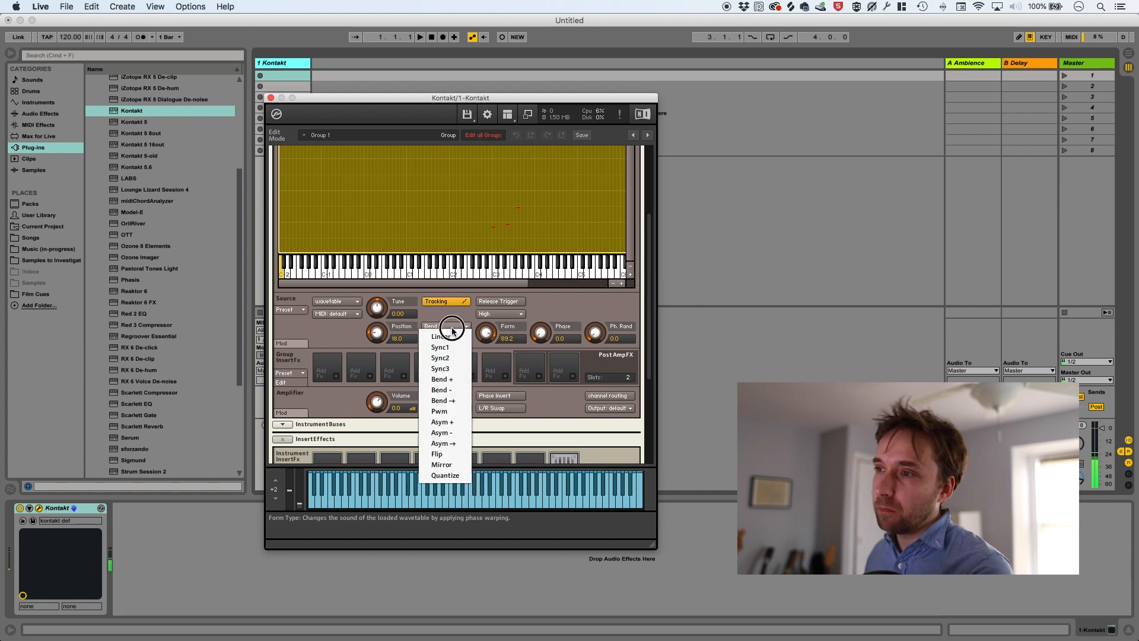
{"action": "left_click", "coordinate": [440, 368]}
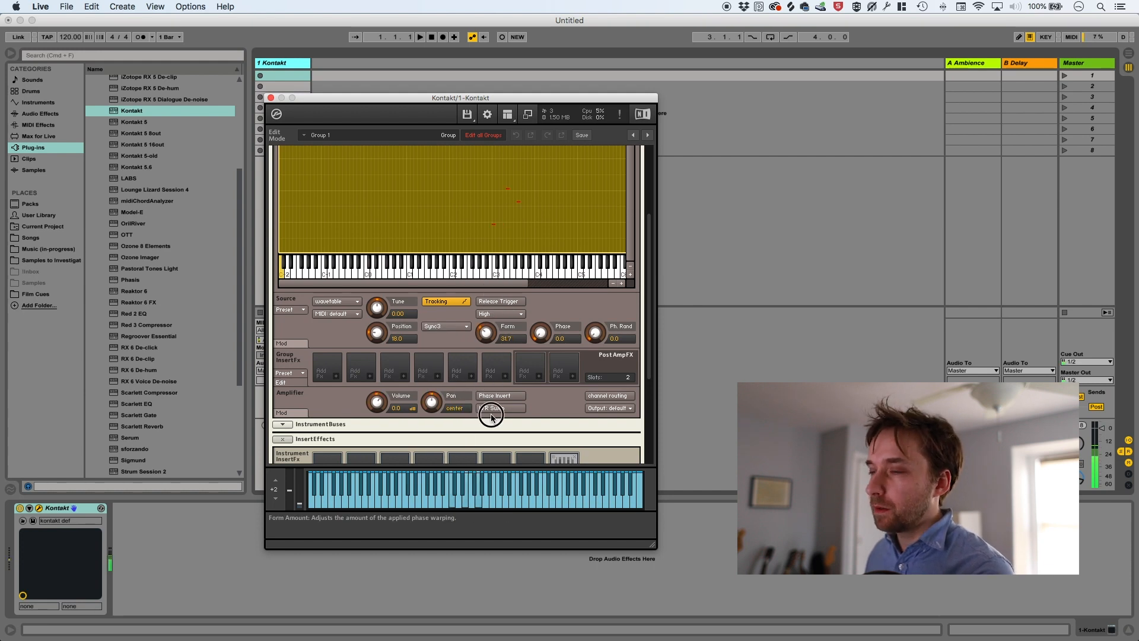
{"action": "left_click", "coordinate": [444, 325]}
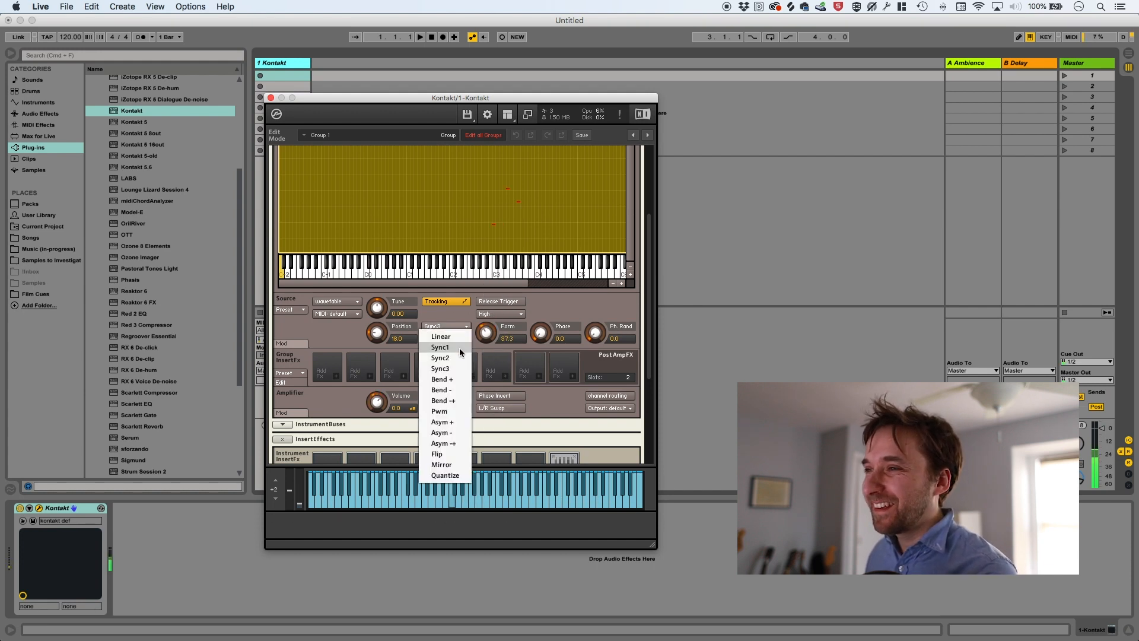
{"action": "left_click", "coordinate": [439, 347]}
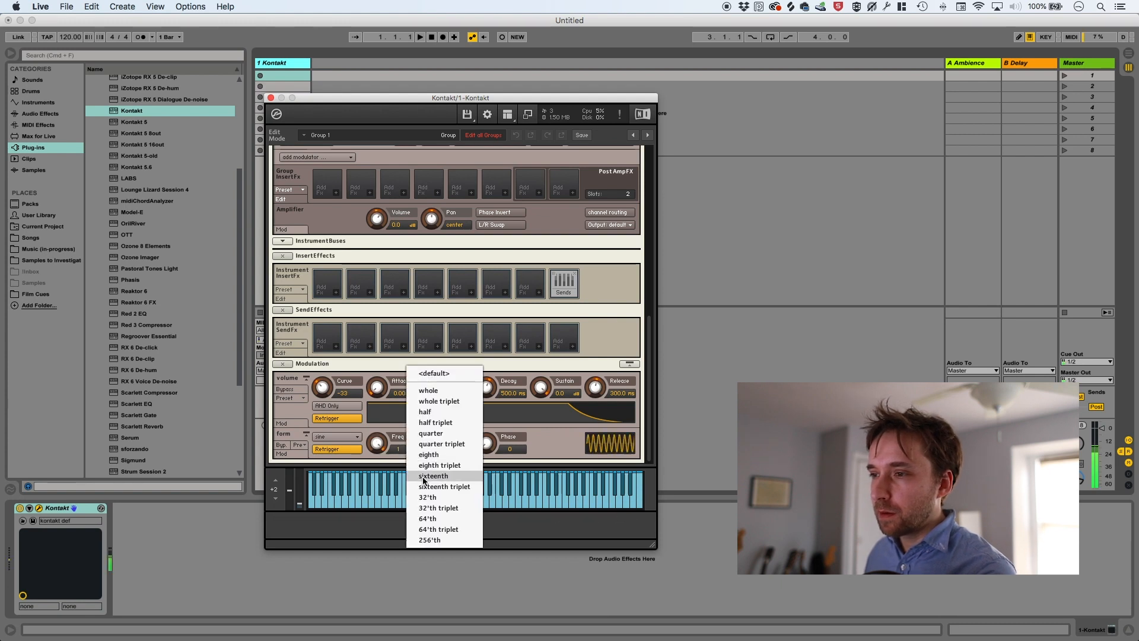
Step: Sync the form LFO rate to sixteenth notes and return to the source settings
{"action": "left_click", "coordinate": [433, 476]}
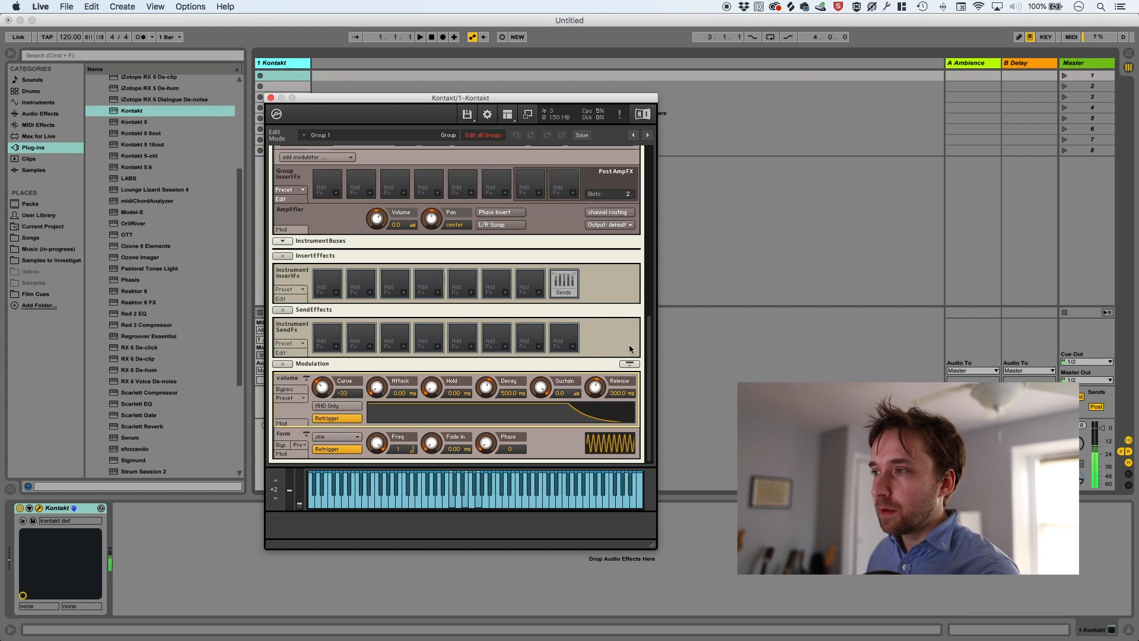
{"action": "left_click", "coordinate": [448, 154]}
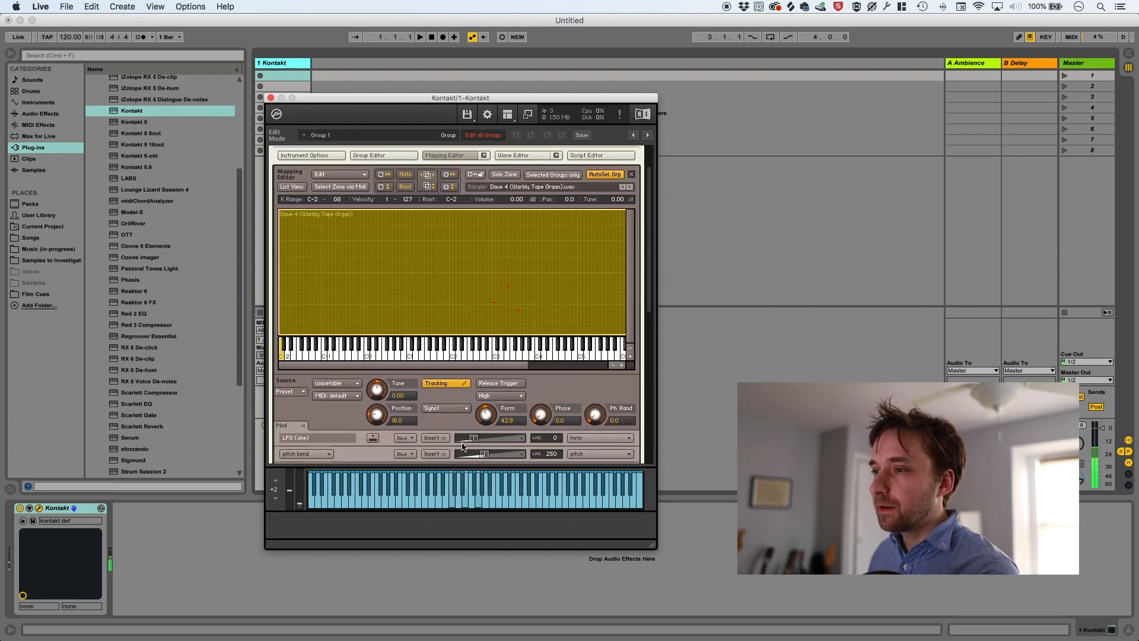
Step: Nudge the form amount higher and raise the wavetable position to about 41.5
{"action": "left_click_drag", "start_coordinate": [486, 397], "coordinate": [486, 390]}
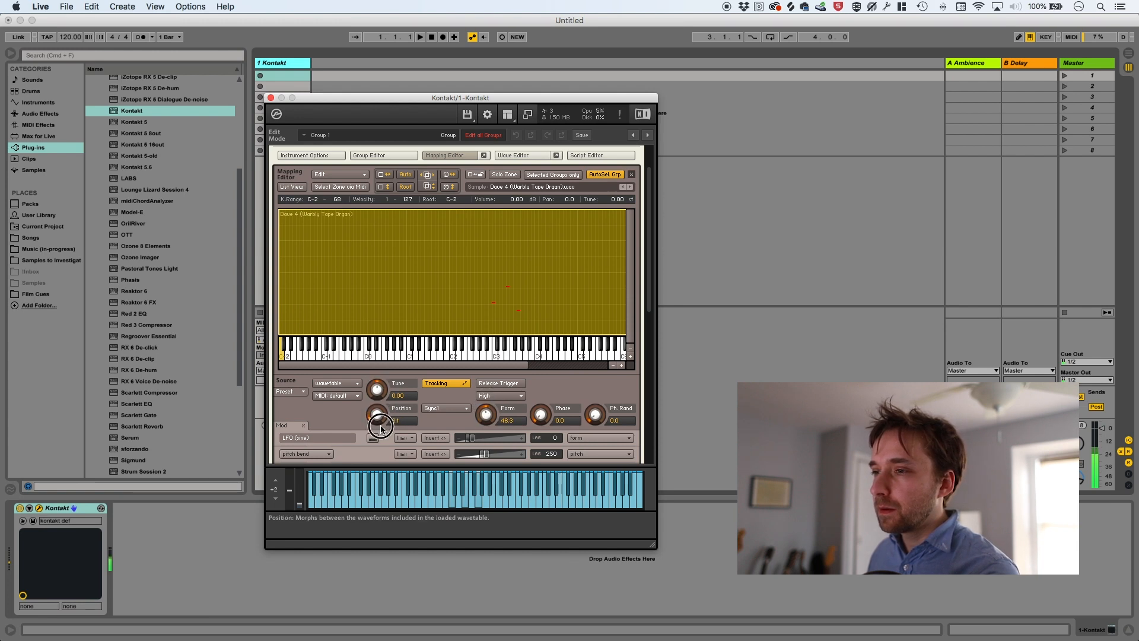
{"action": "left_click_drag", "start_coordinate": [378, 428], "coordinate": [378, 414]}
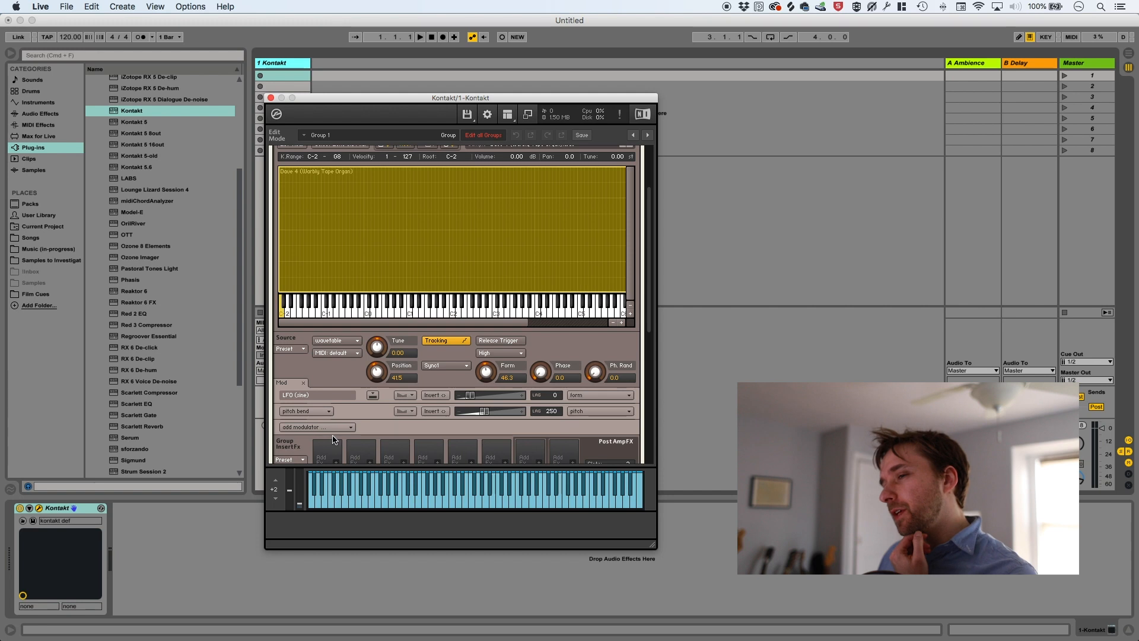
Step: Add a 32x step modulator and set its target to form
{"action": "left_click", "coordinate": [313, 426]}
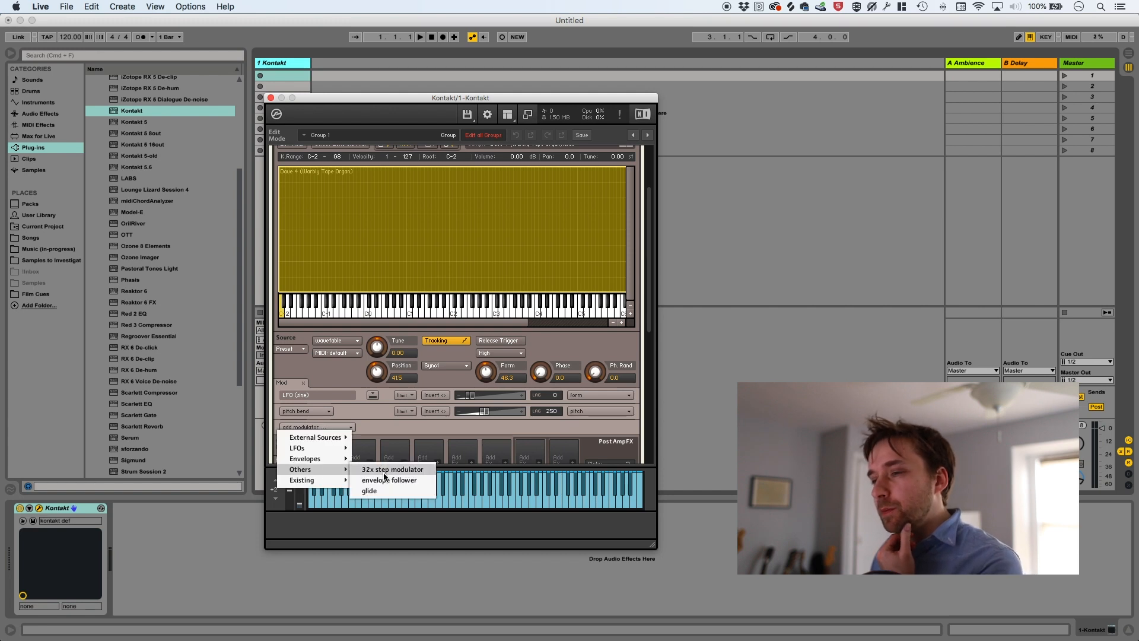
{"action": "left_click", "coordinate": [390, 469]}
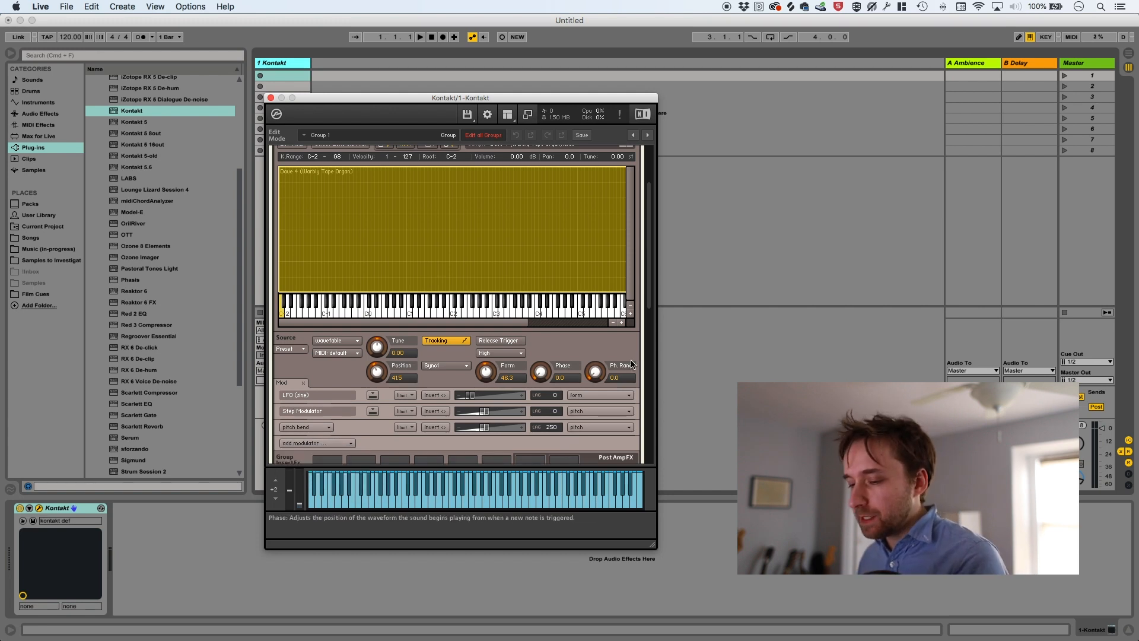
{"action": "left_click", "coordinate": [598, 371]}
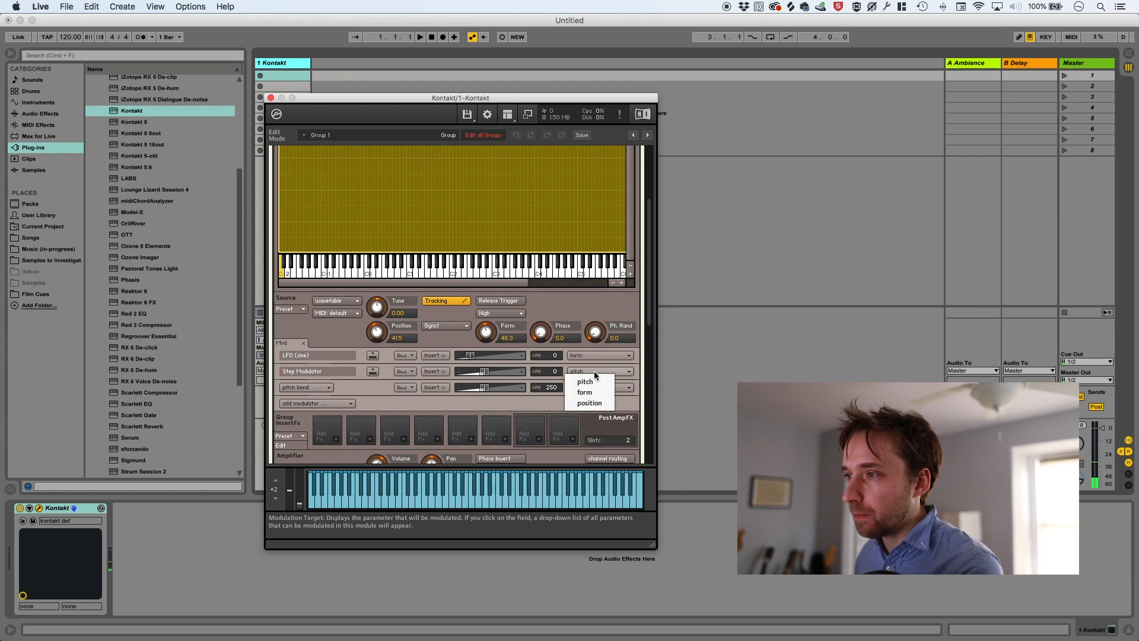
{"action": "left_click", "coordinate": [584, 381]}
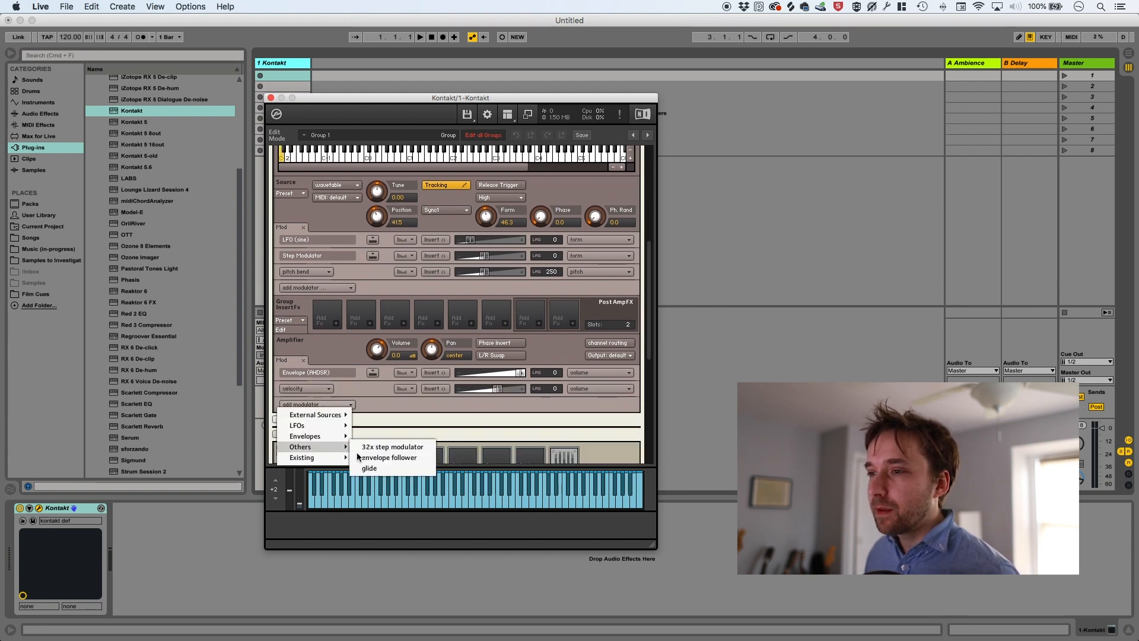
Step: Add a 32x step modulator to the Amplifier volume and view its steps in the Modulation section
{"action": "left_click", "coordinate": [391, 446]}
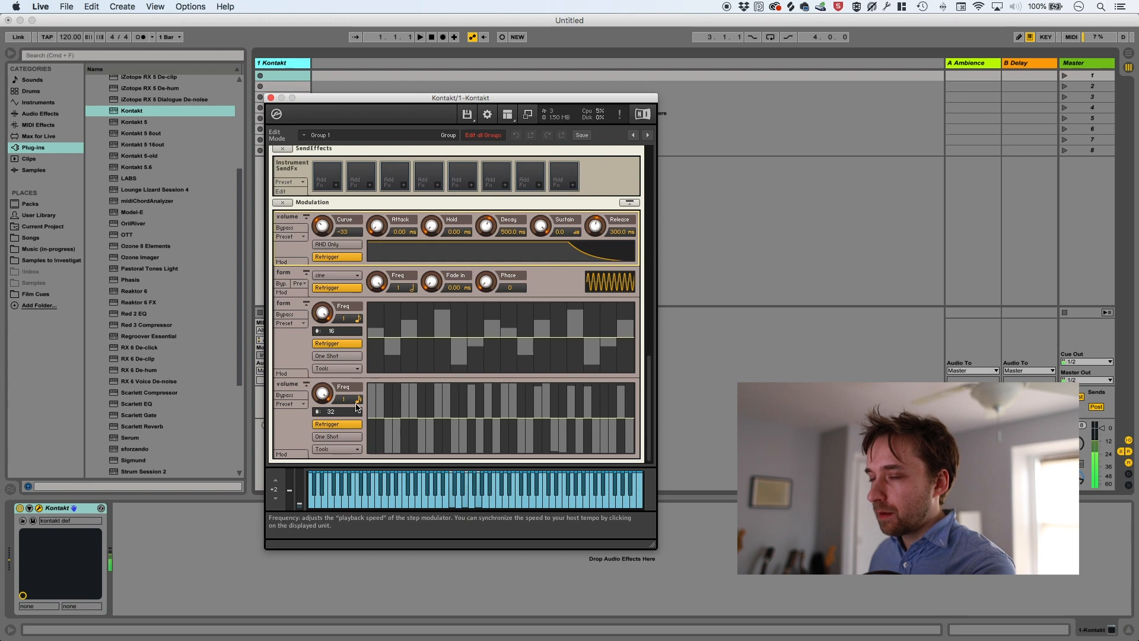
{"action": "scroll", "scroll_direction": "down", "scroll_amount": 3}
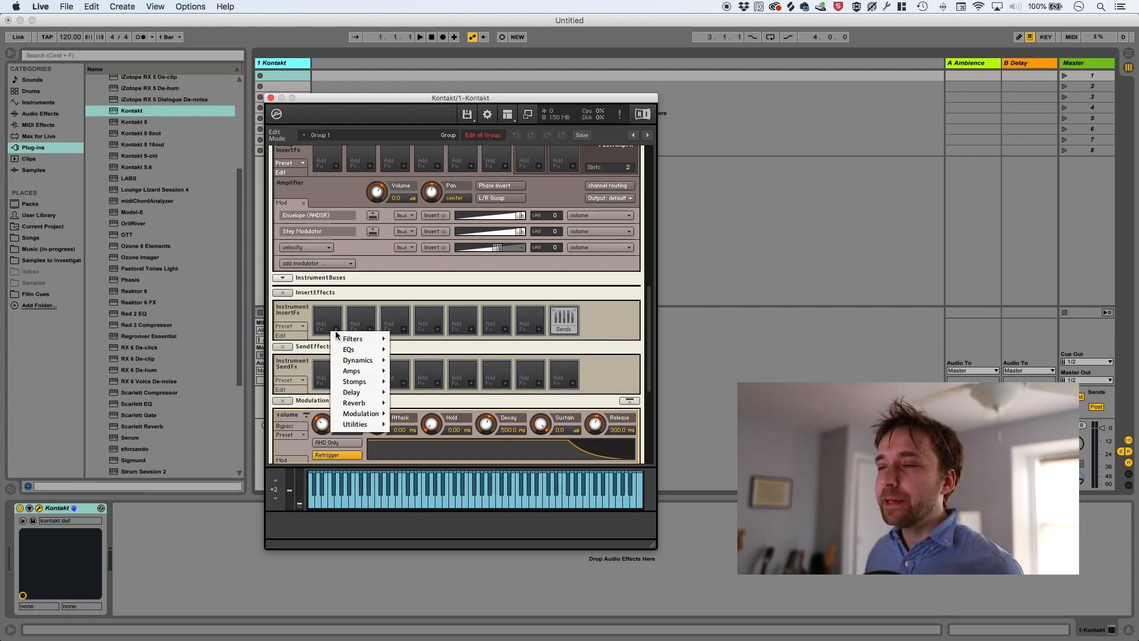
{"action": "mouse_move", "coordinate": [352, 392]}
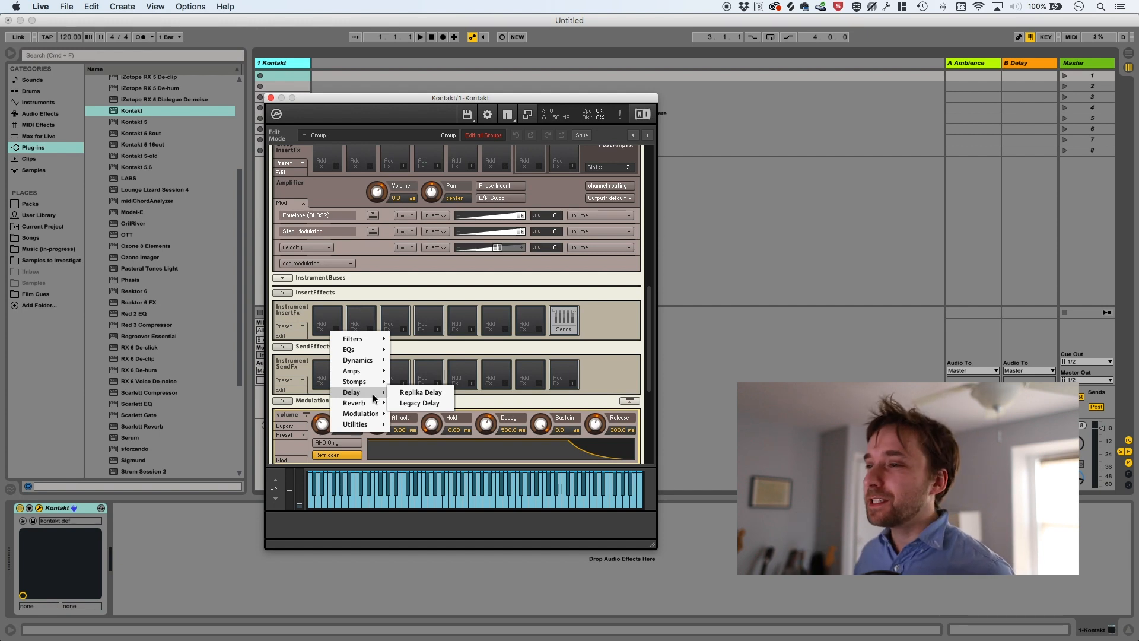
Step: Insert a Replika Delay and change its Type from Modern to Diffusion
{"action": "left_click", "coordinate": [420, 393]}
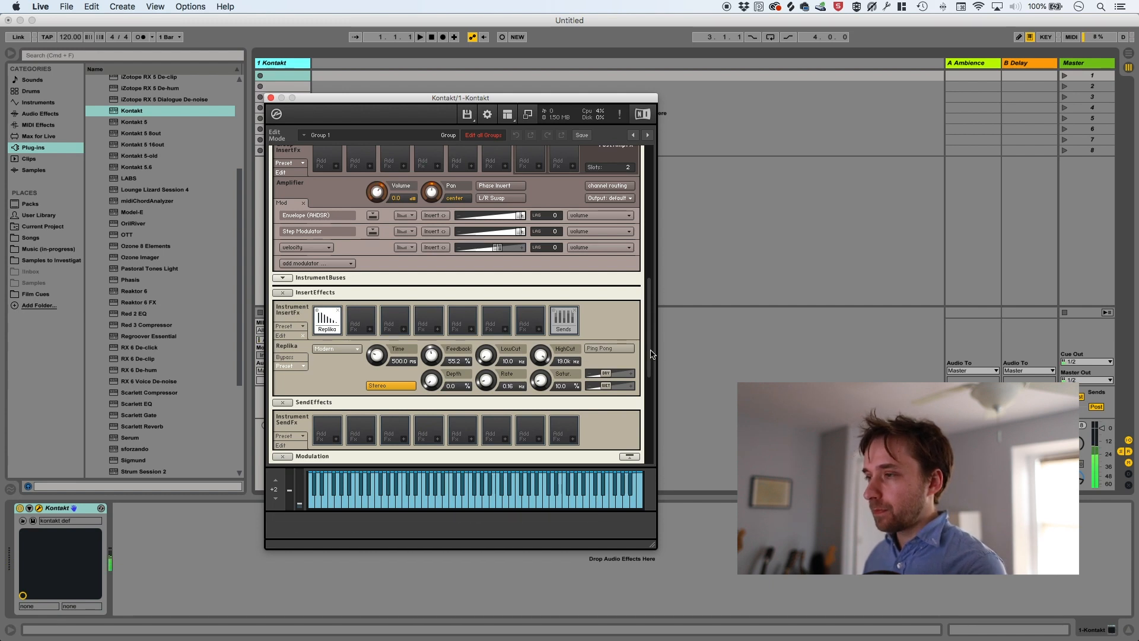
{"action": "mouse_move", "coordinate": [337, 349]}
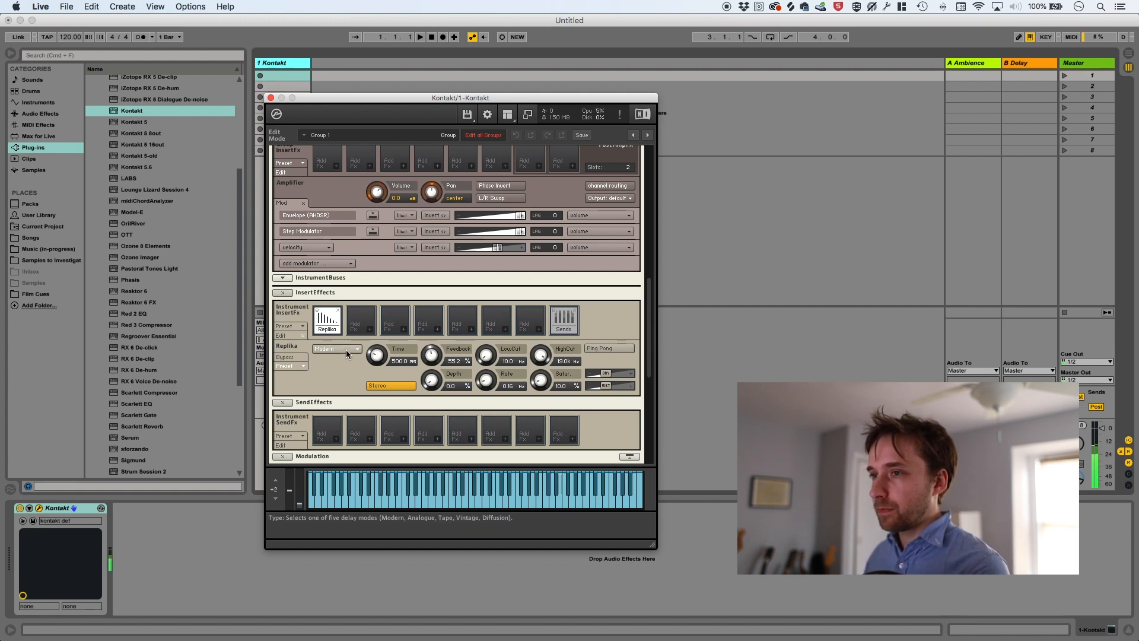
{"action": "left_click", "coordinate": [334, 349]}
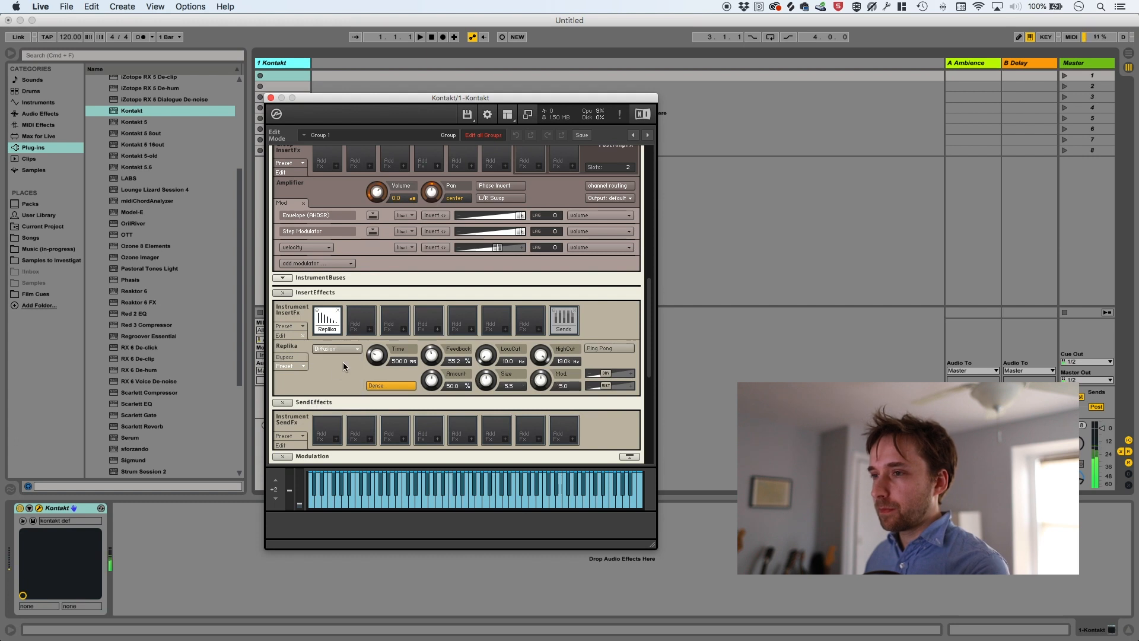
{"action": "left_click", "coordinate": [335, 349]}
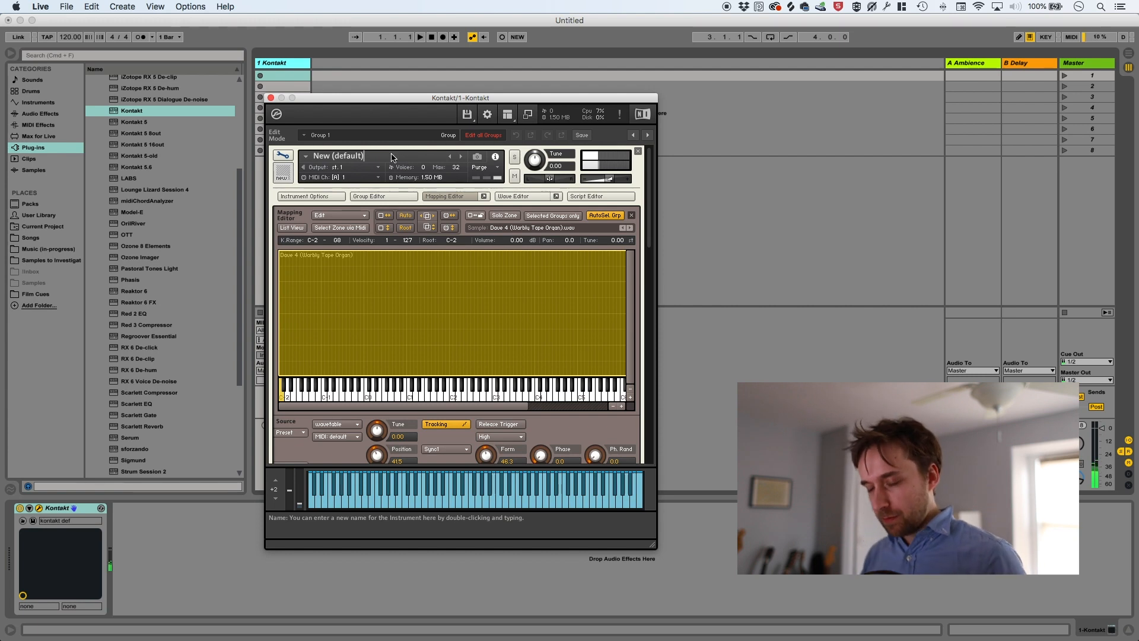
Step: Rename the Kontakt instrument to 'Dave Epic Talk'
{"action": "type", "text": "Dave Epic Talker (8ti"}
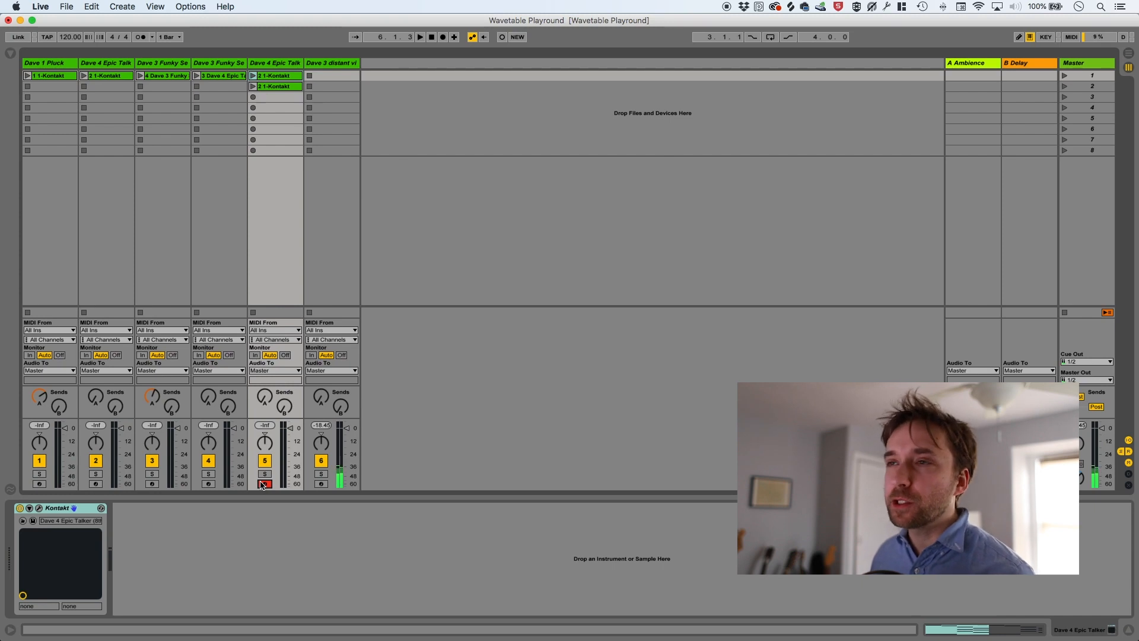
Step: Launch the loops on tracks 5 and 4 (Epic Talk, Funky Seqs Forms) and close the Kontakt window
{"action": "left_click", "coordinate": [254, 76]}
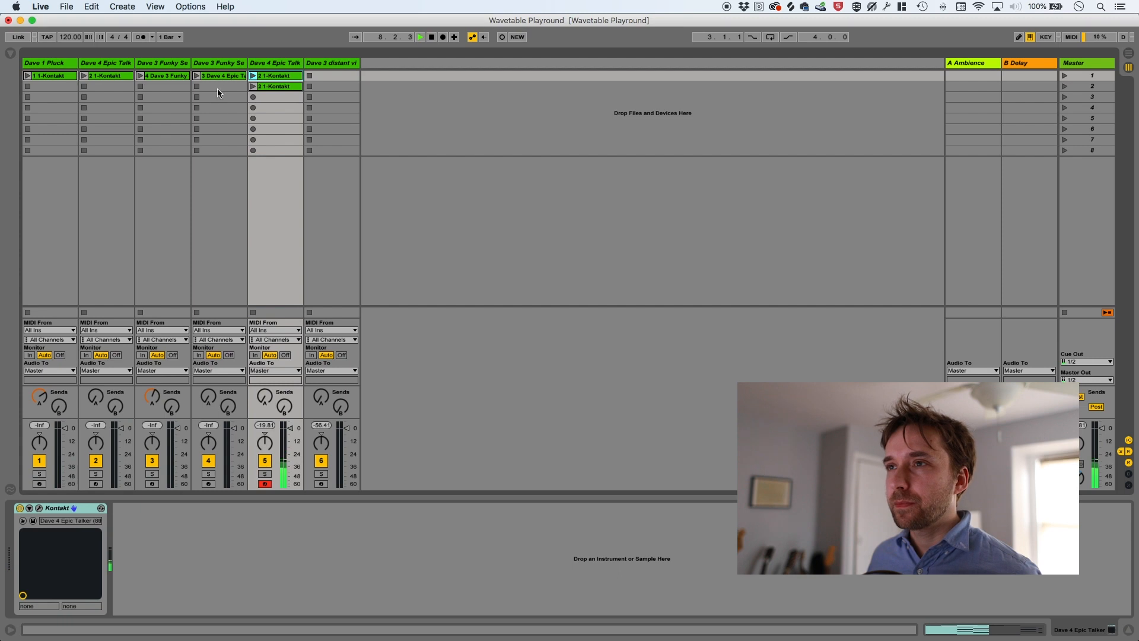
{"action": "left_click", "coordinate": [219, 76]}
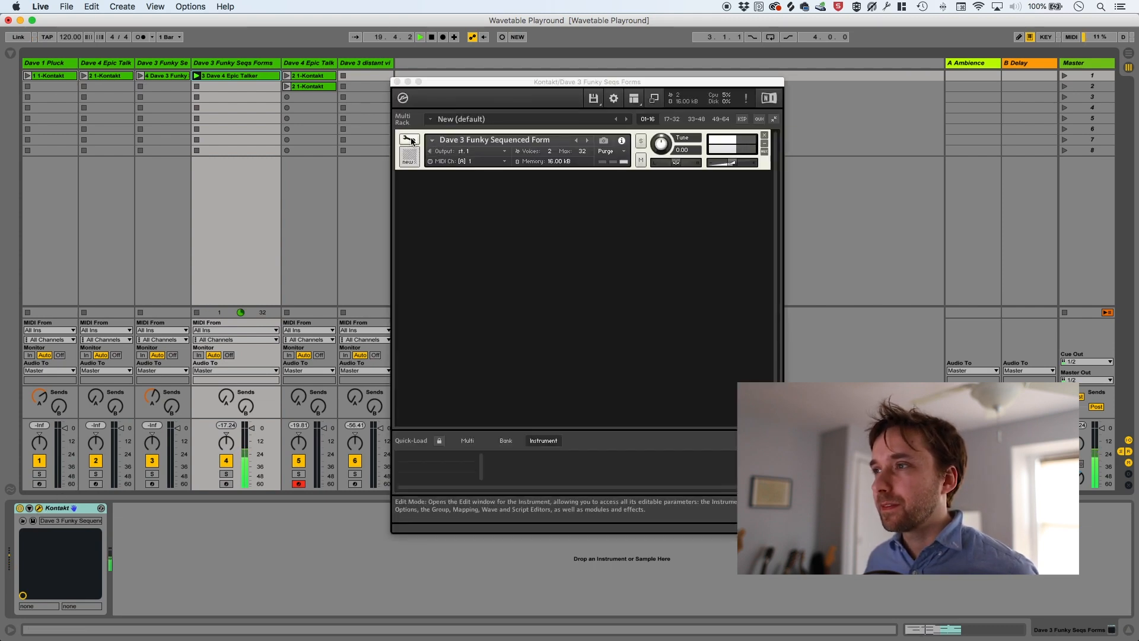
{"action": "left_click", "coordinate": [409, 140]}
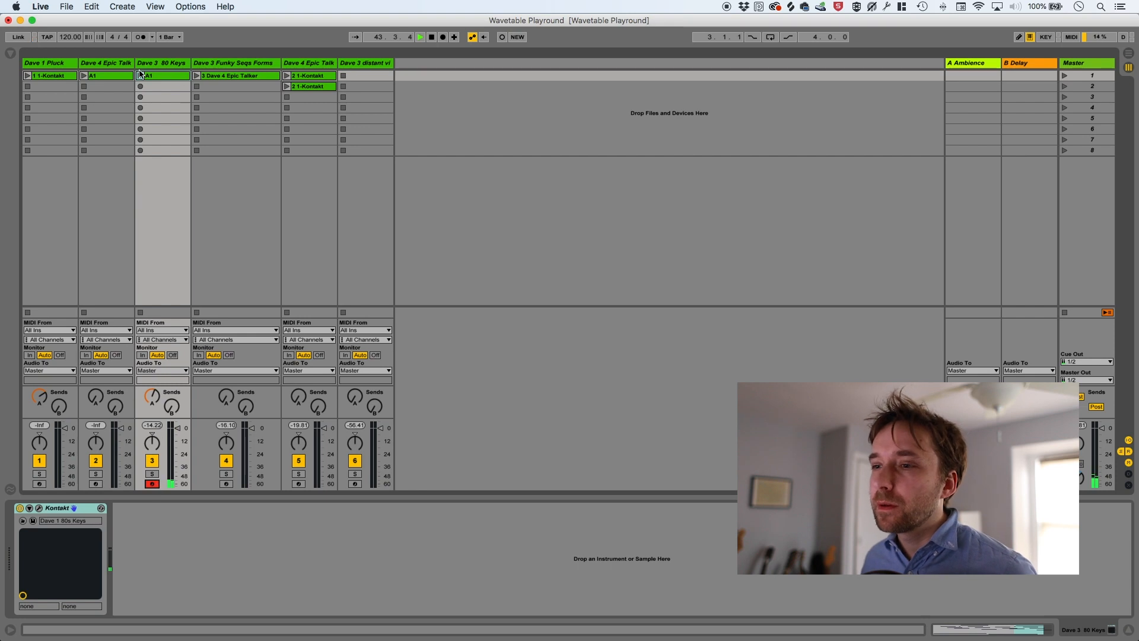
Step: Launch the 80 Keys, Epic Talk and Pluck loops so the three play together
{"action": "left_click", "coordinate": [106, 76]}
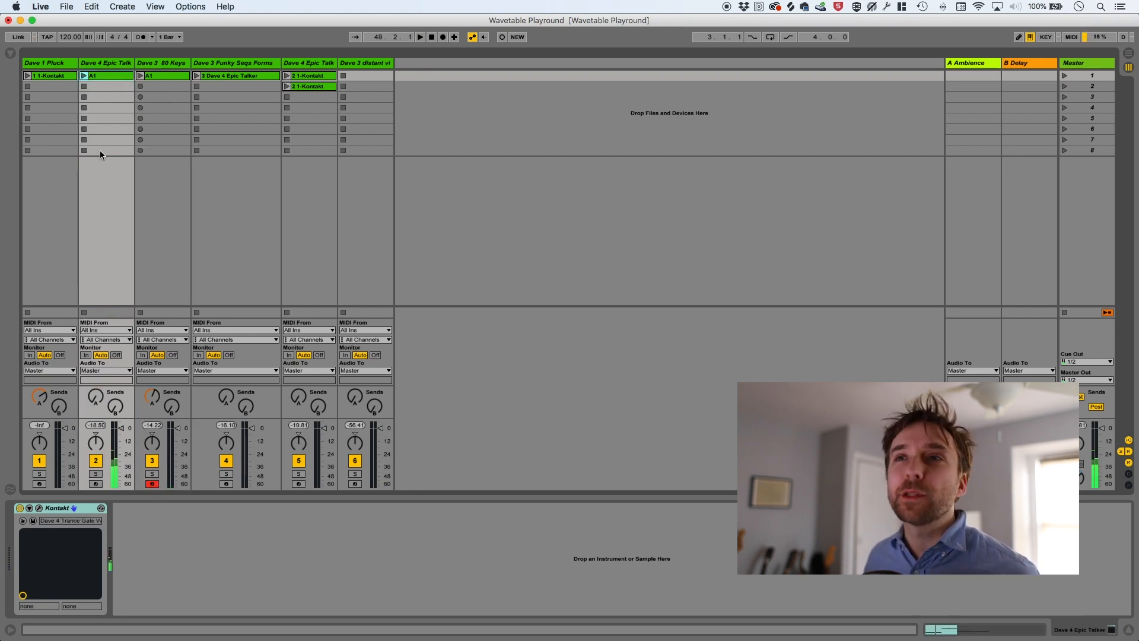
{"action": "left_click", "coordinate": [87, 76]}
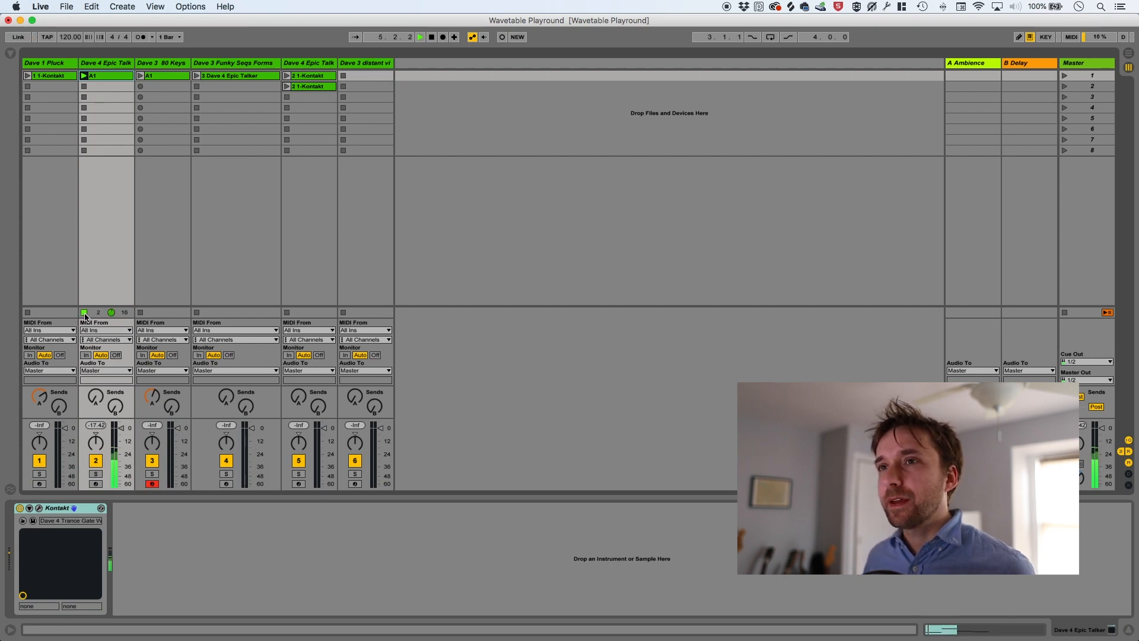
{"action": "left_click", "coordinate": [47, 63]}
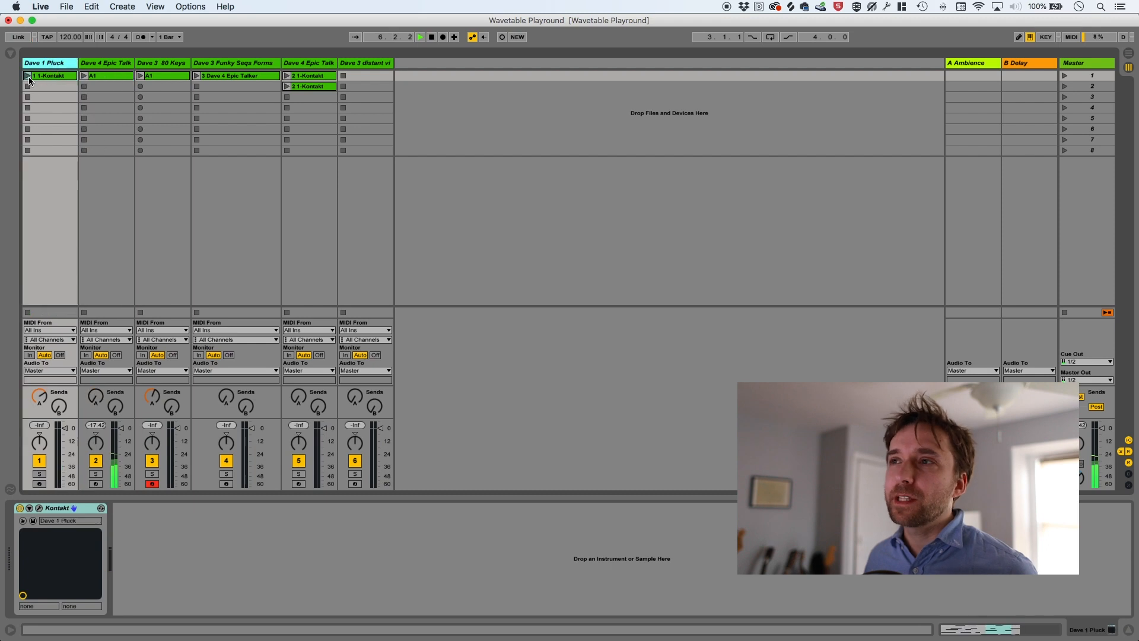
{"action": "left_click", "coordinate": [141, 76]}
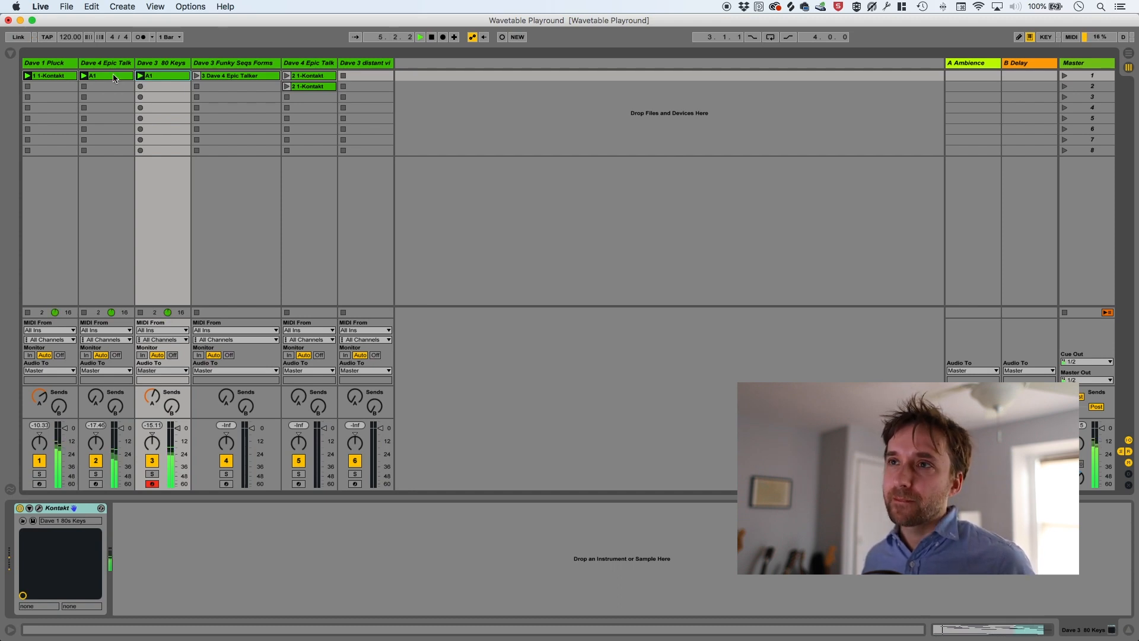
Step: Reopen the Dave 4 Epic Talker patch's Kontakt editor
{"action": "left_click", "coordinate": [106, 63]}
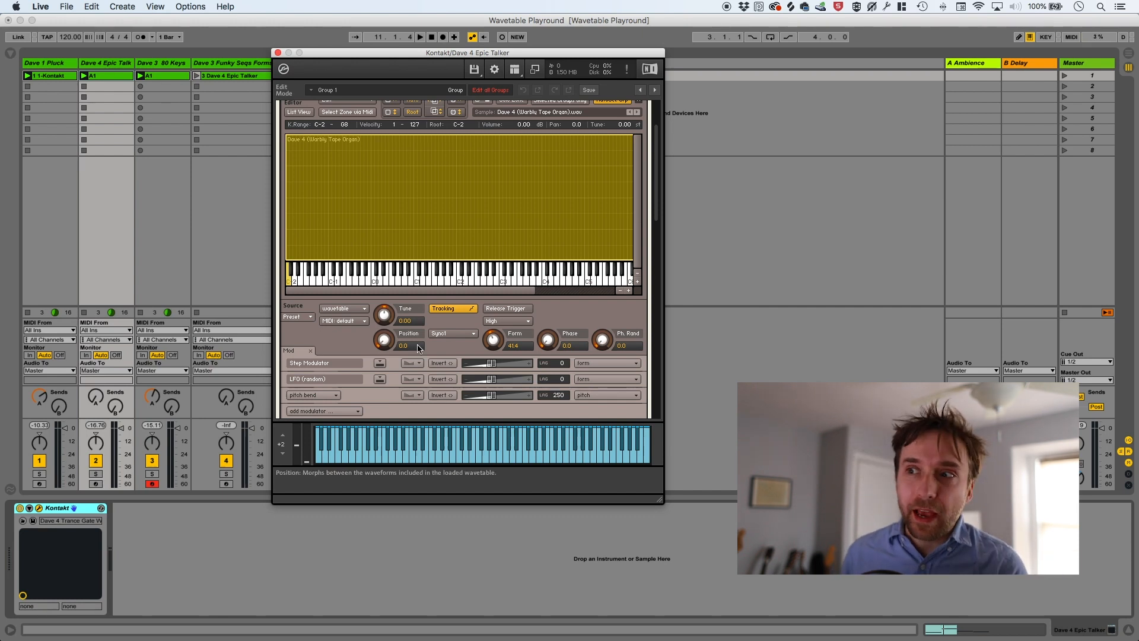
{"action": "mouse_move", "coordinate": [492, 338]}
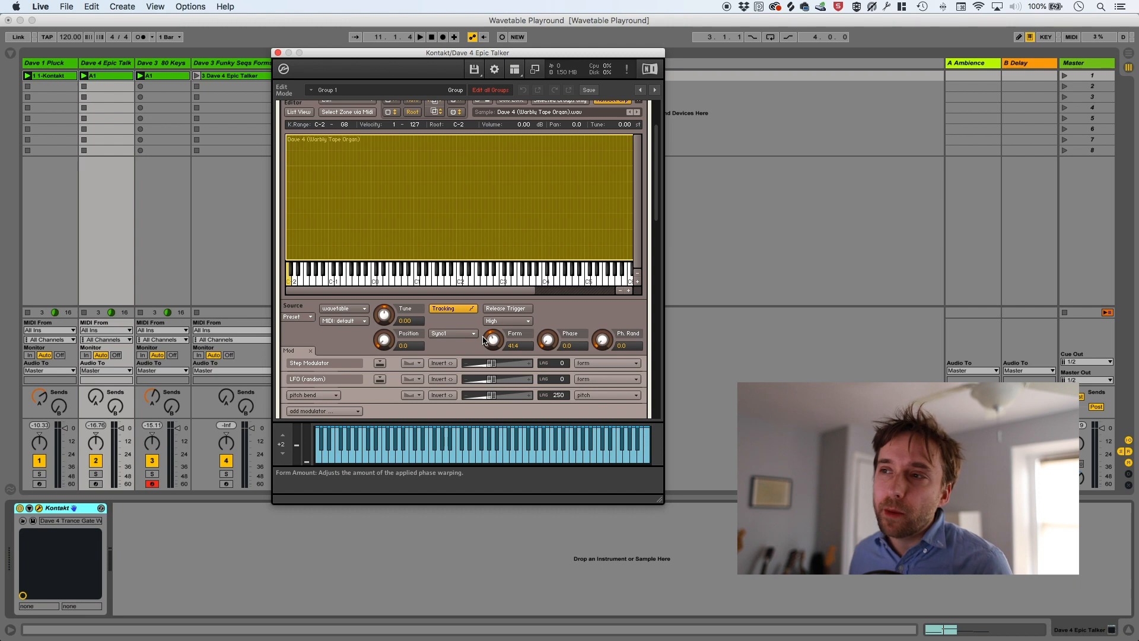